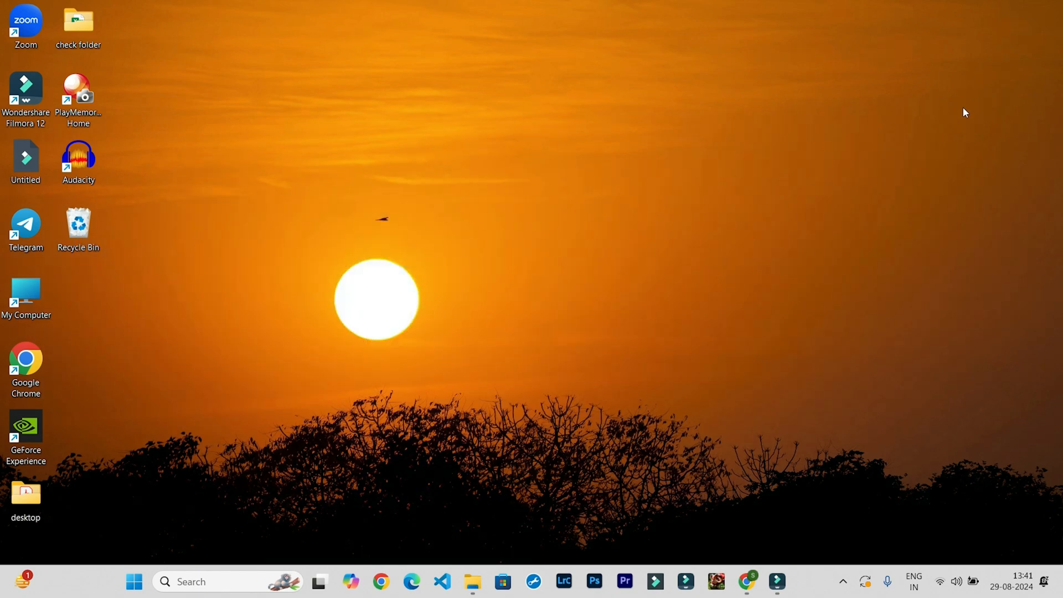
{"action": "mouse_move", "coordinate": [134, 581]}
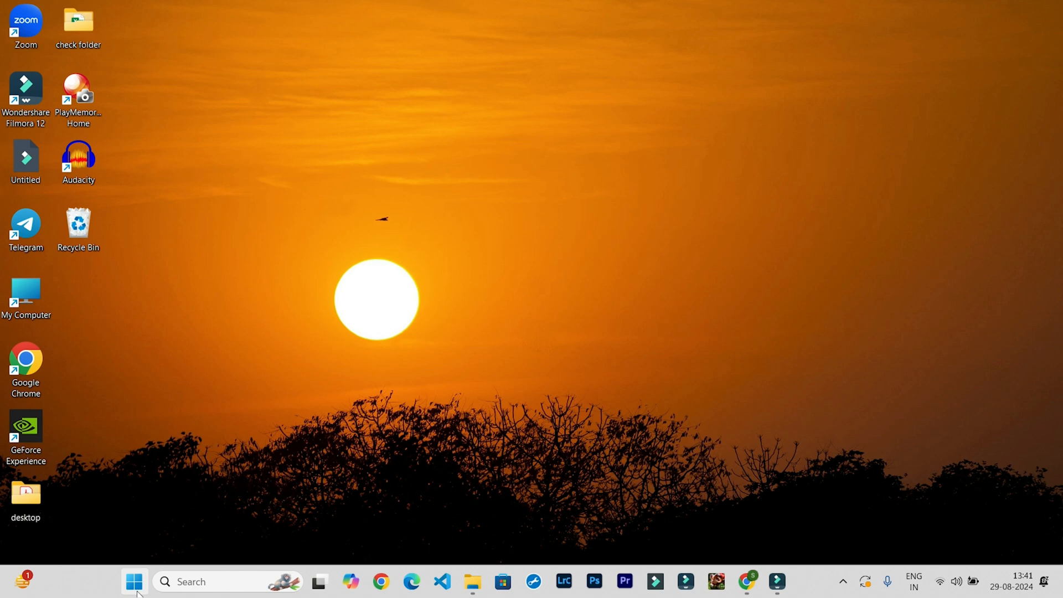
Search the Start menu for cmd to launch Command Prompt.
{"action": "left_click", "coordinate": [134, 580]}
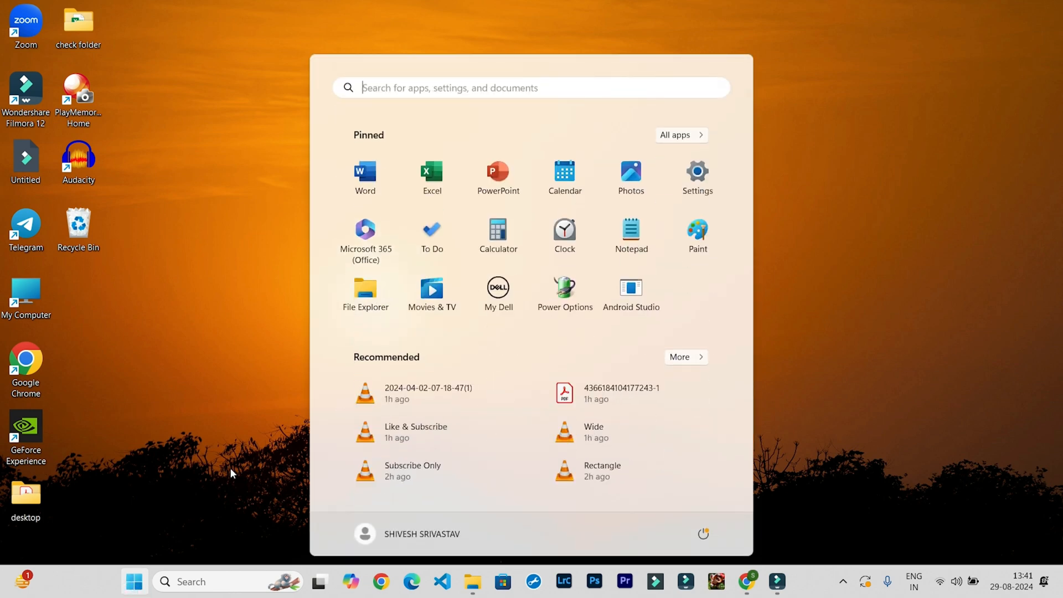
{"action": "type", "text": "cmd"}
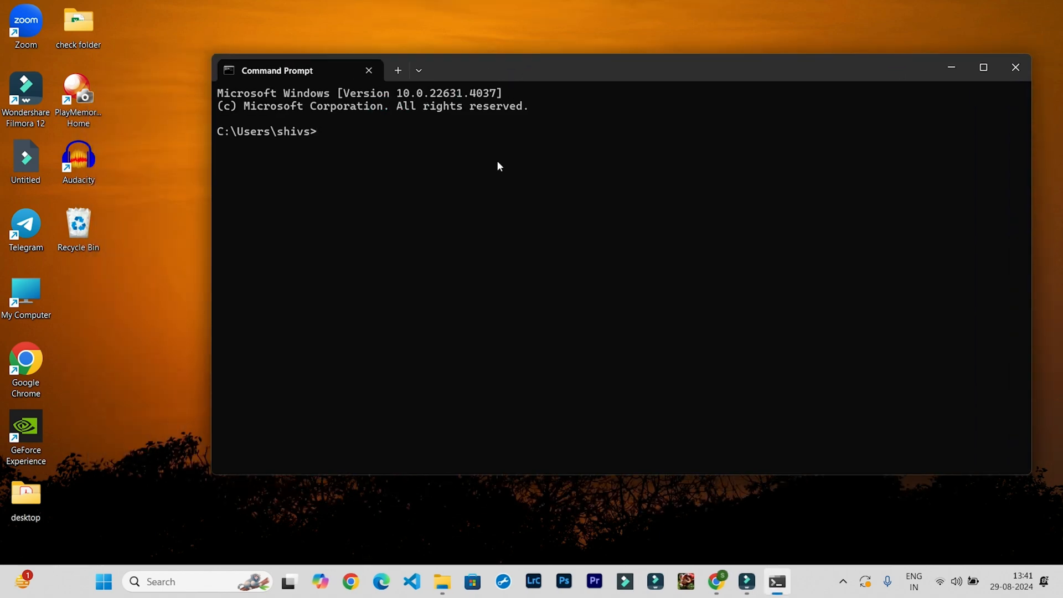
Run diskpart from Command Prompt, then close the DiskPart window.
{"action": "type", "text": "disk"}
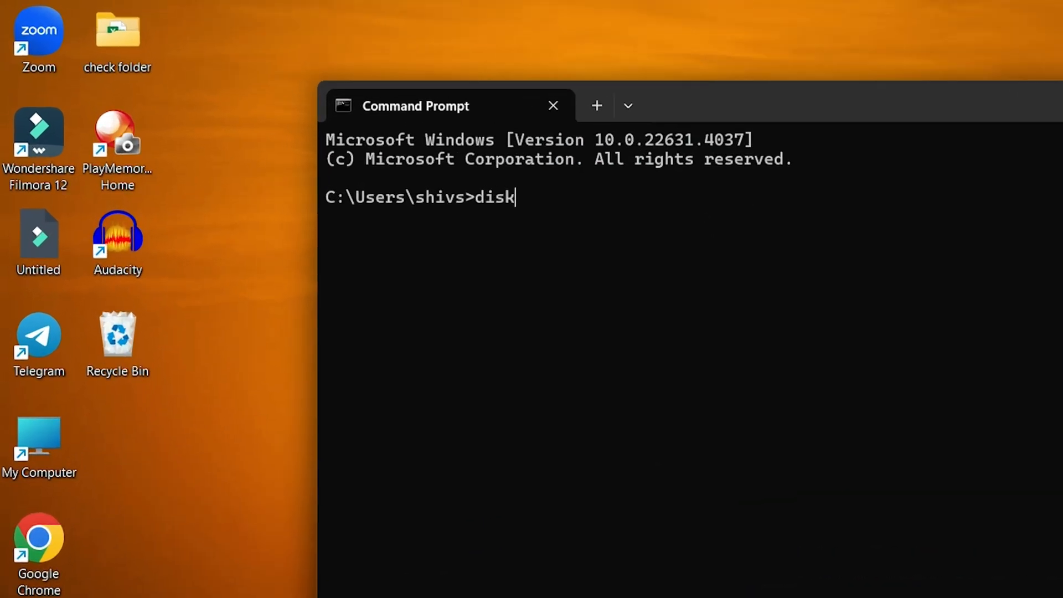
{"action": "type", "text": "part"}
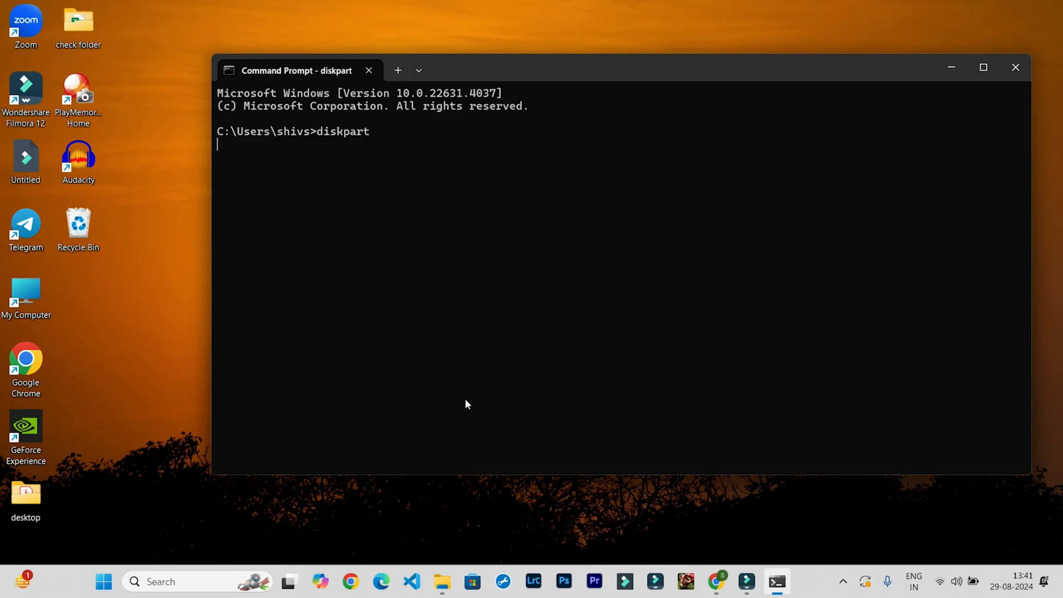
{"action": "key", "text": "Return"}
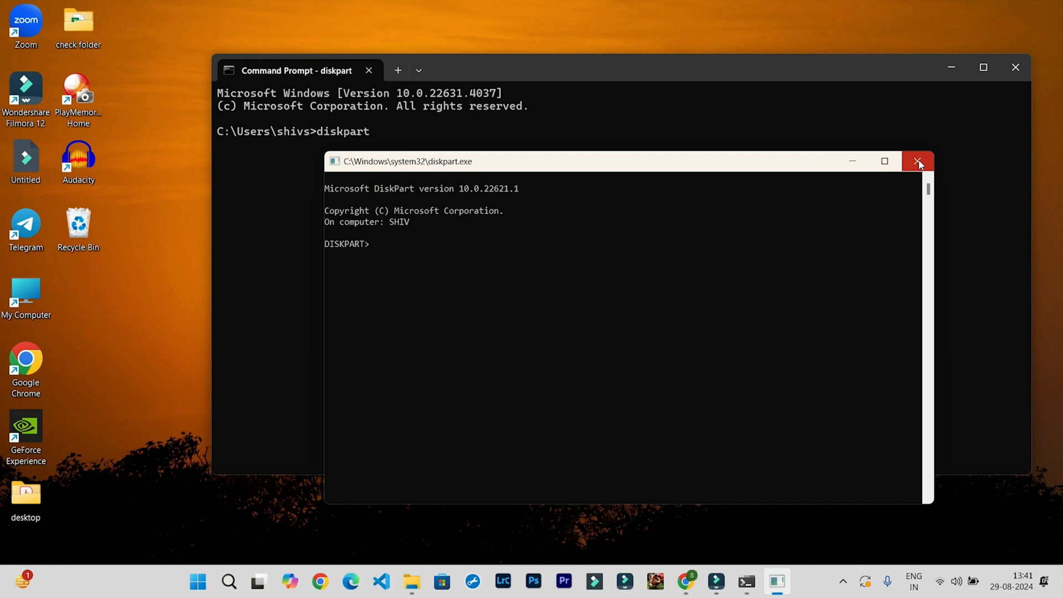
{"action": "left_click", "coordinate": [917, 161]}
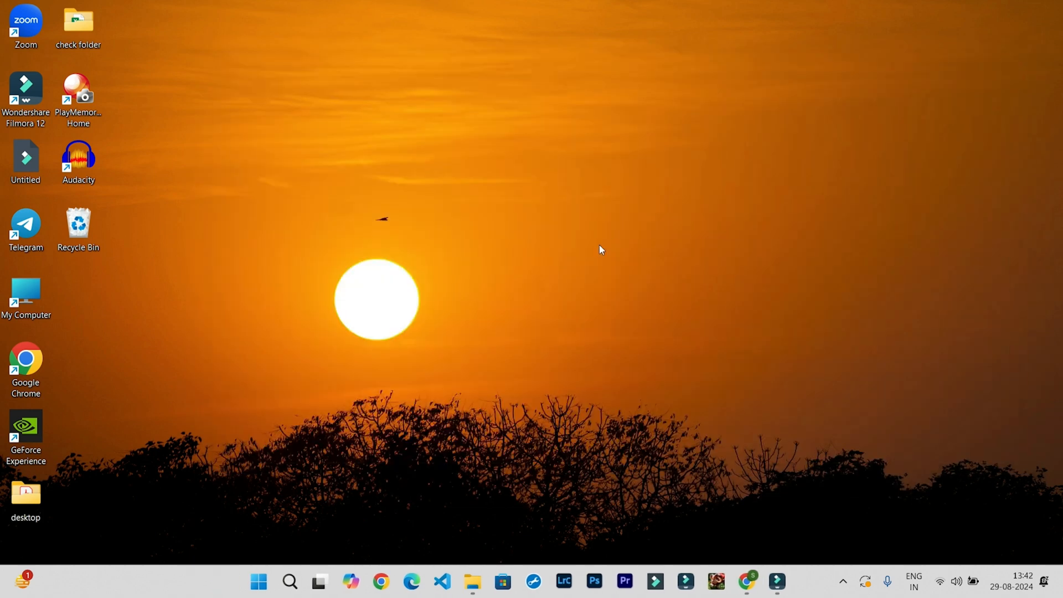
Launch diskpart through the Win+R Run dialog.
{"action": "key", "text": "Win+r"}
{"action": "type", "text": "diskpart"}
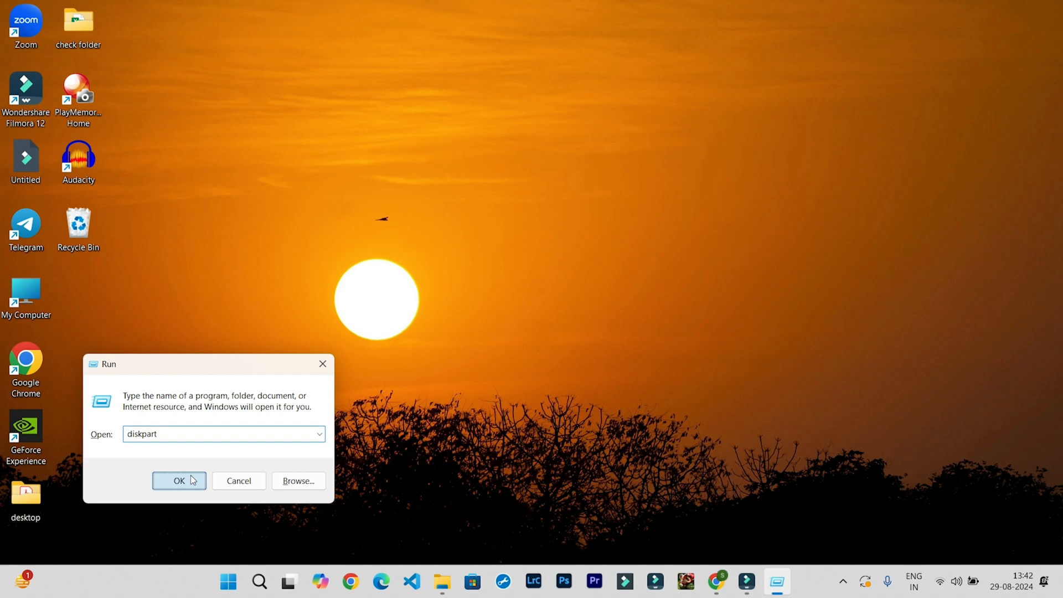
{"action": "left_click", "coordinate": [179, 480]}
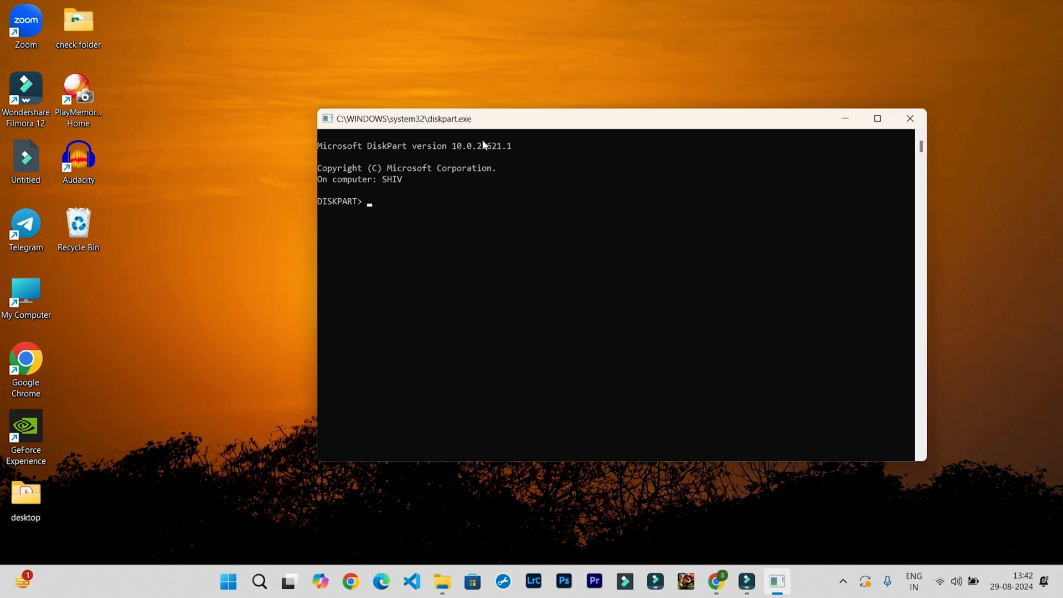
Run list disk again until the 14 GB USB drive appears as Disk 1.
{"action": "type", "text": "list disk"}
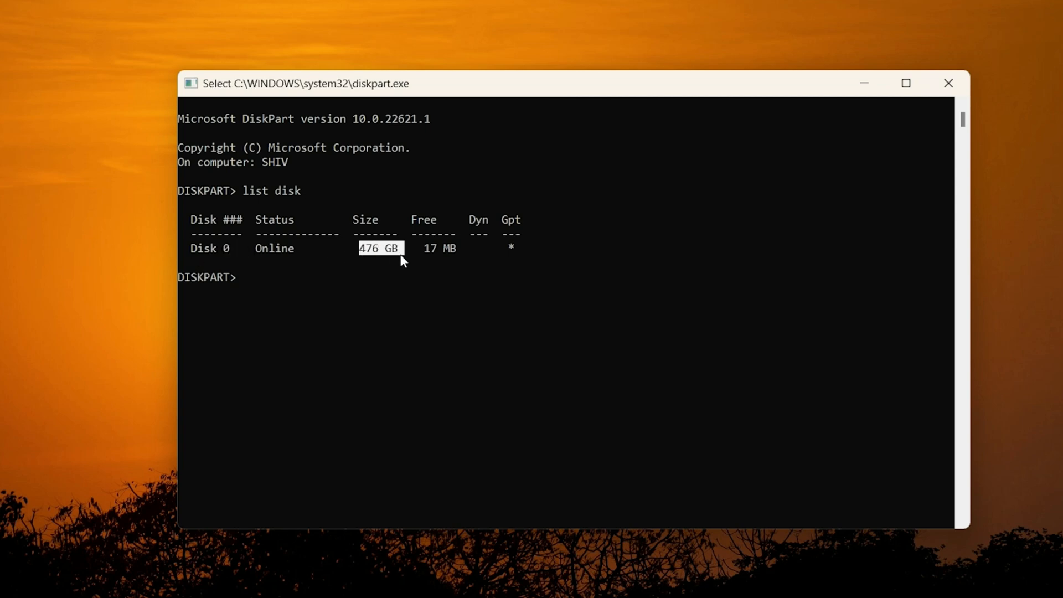
{"action": "mouse_move", "coordinate": [444, 305]}
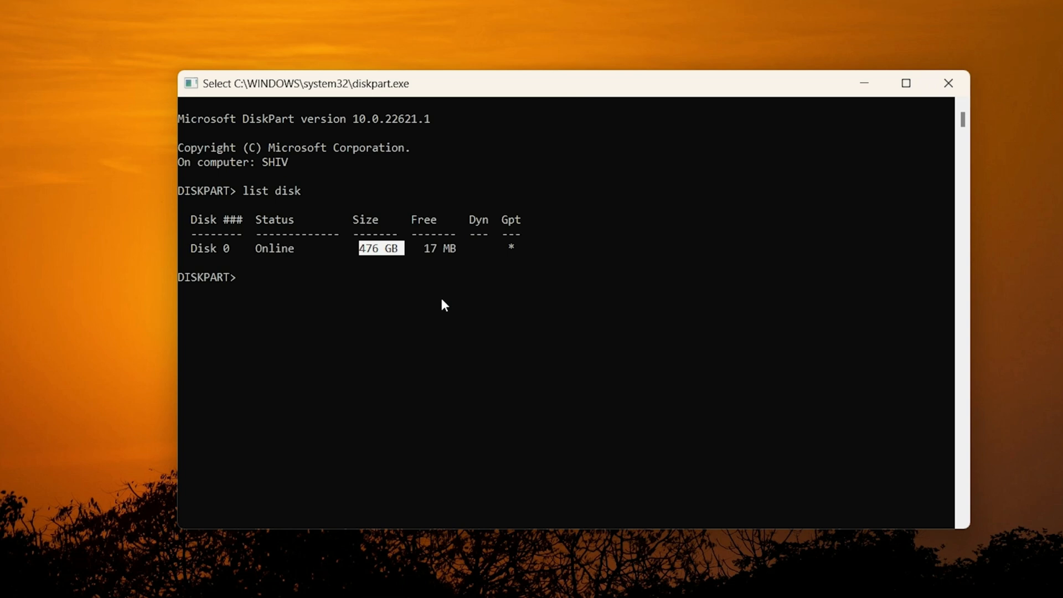
{"action": "mouse_move", "coordinate": [377, 281]}
{"action": "type", "text": "li"}
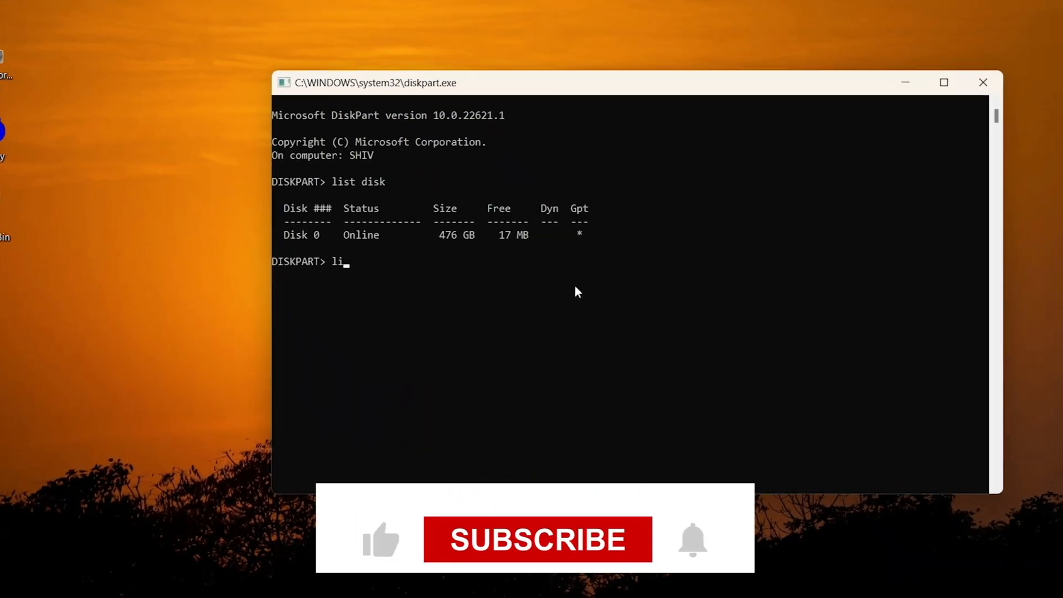
{"action": "type", "text": "st disk"}
{"action": "key", "text": "Return"}
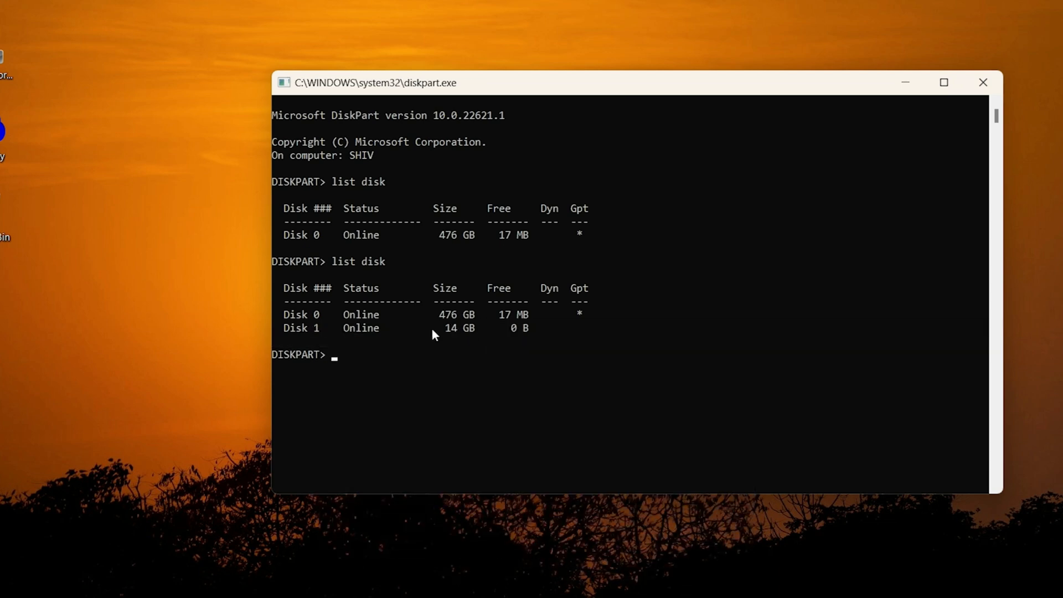
Select Disk 1, the 14 GB USB disk, and wipe it with clean.
{"action": "type", "text": "select"}
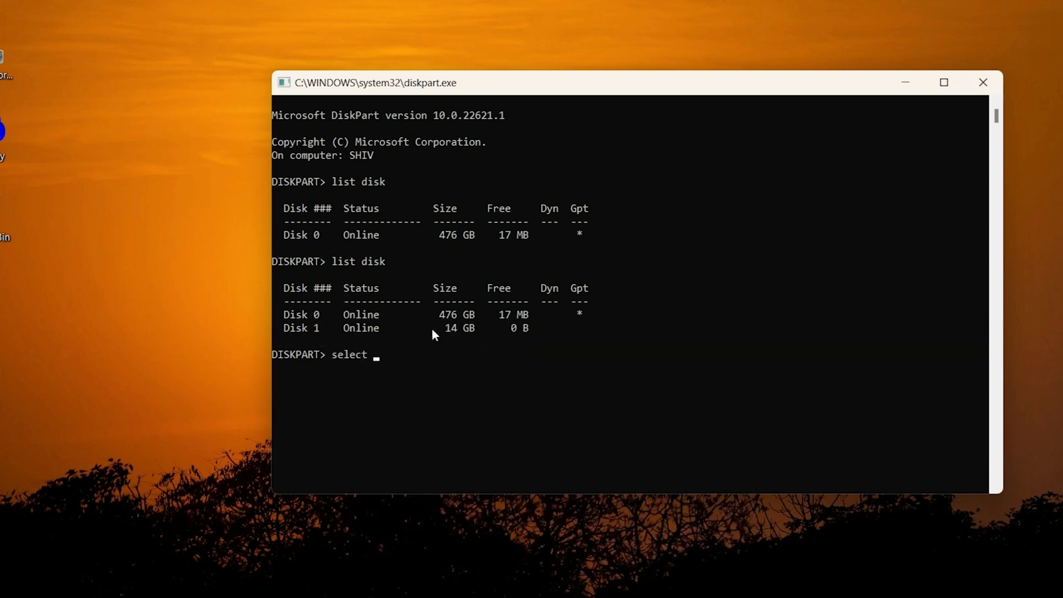
{"action": "type", "text": "disk 1"}
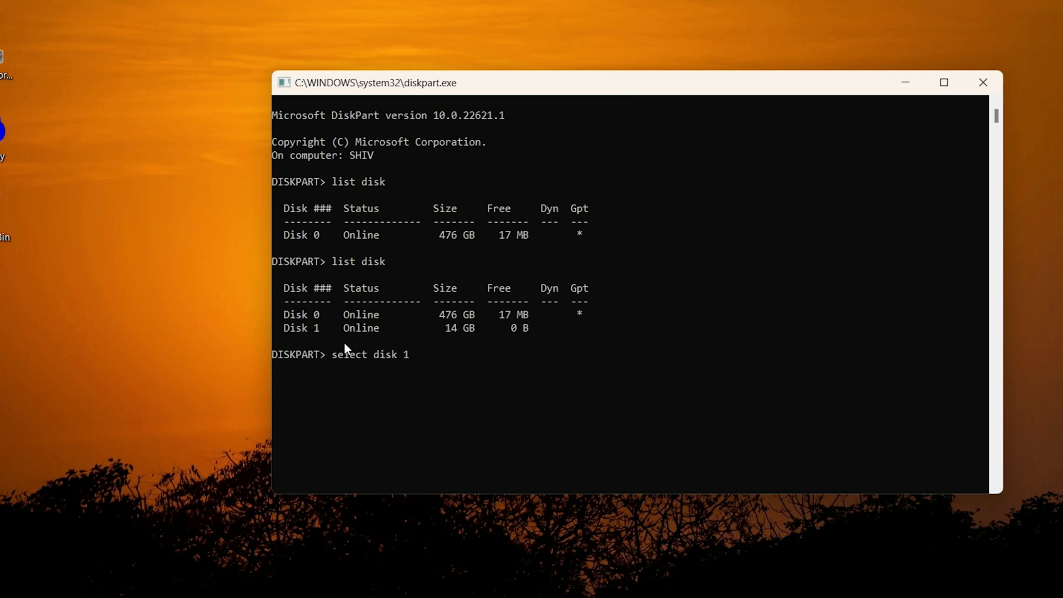
{"action": "double_click", "coordinate": [450, 327]}
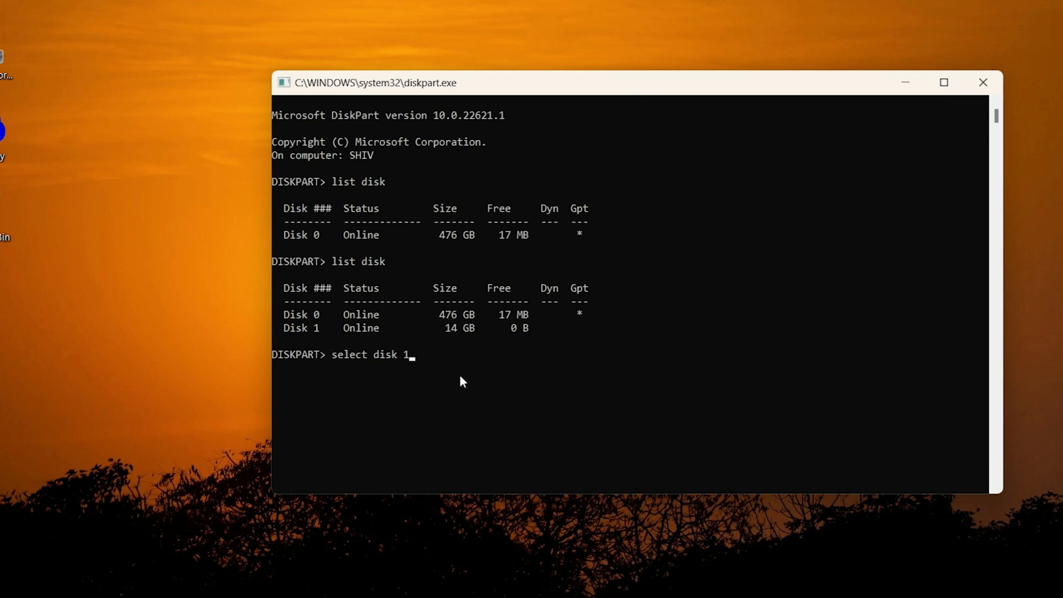
{"action": "key", "text": "Return"}
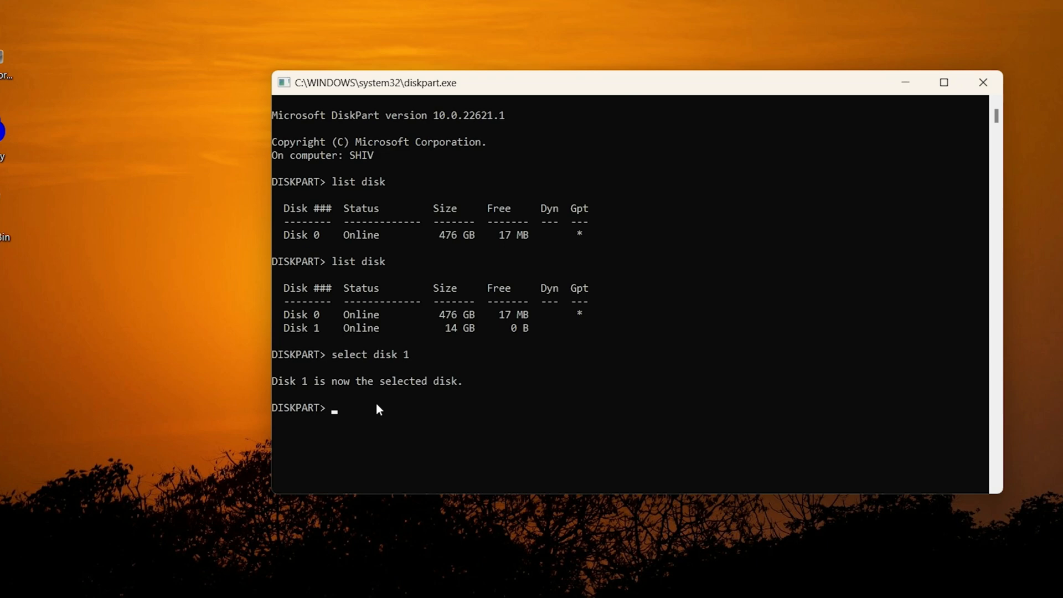
{"action": "type", "text": "clean"}
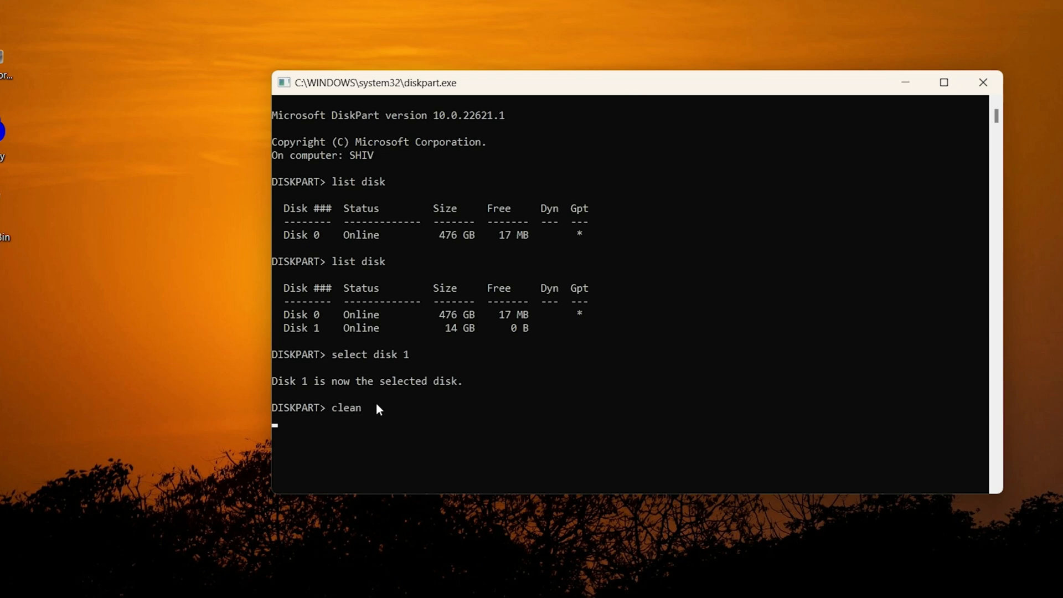
{"action": "key", "text": "Return"}
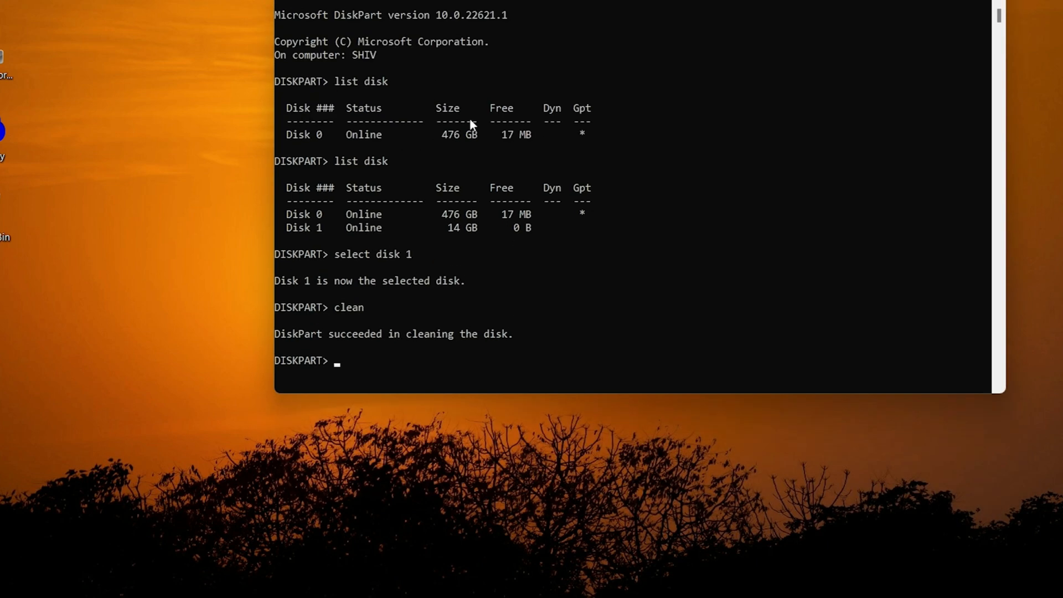
Create a primary partition on the cleaned USB disk.
{"action": "type", "text": "create"}
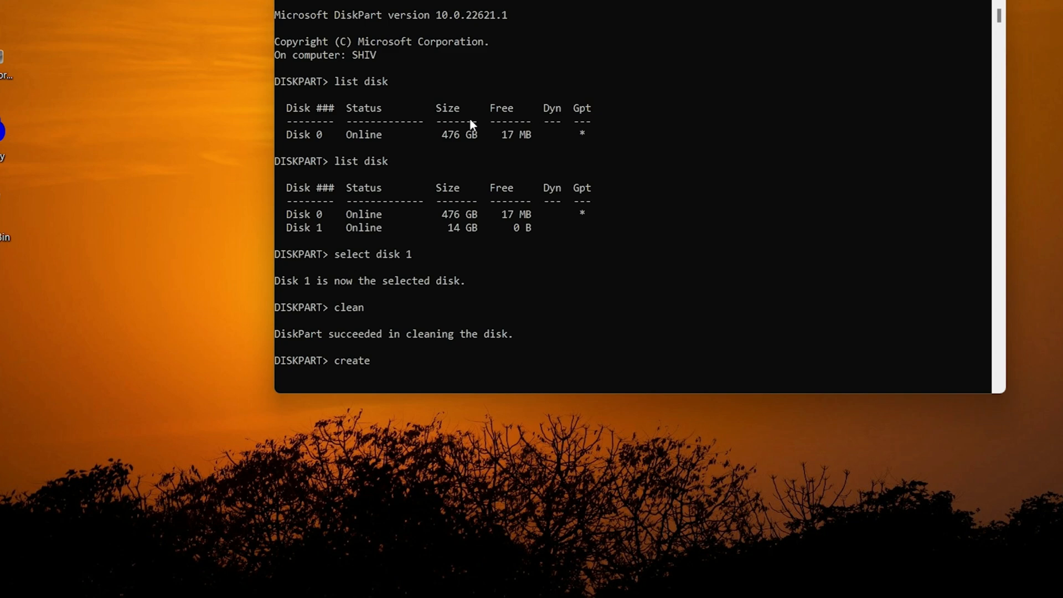
{"action": "type", "text": "partition"}
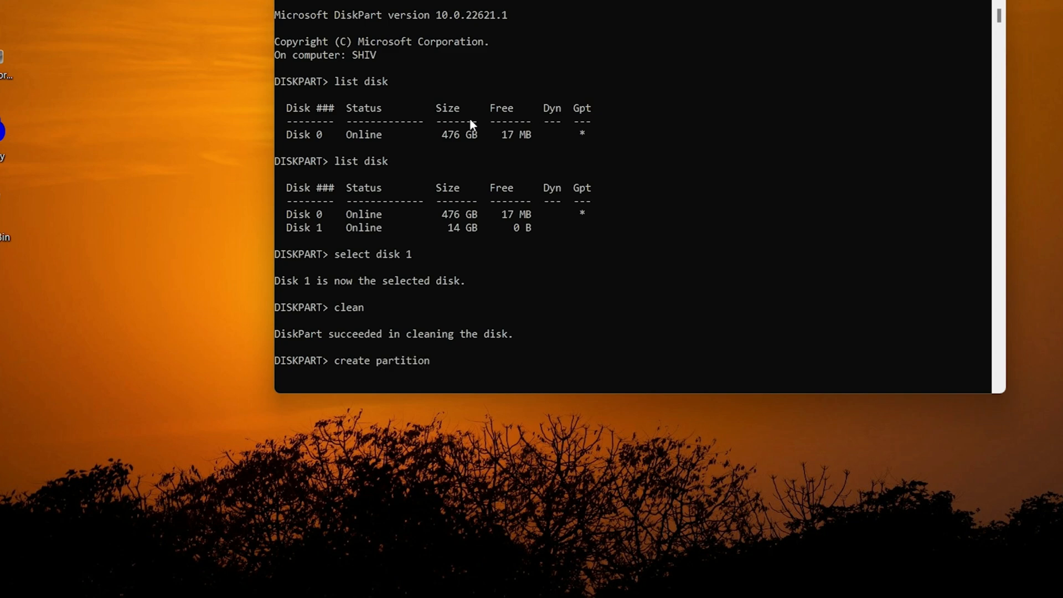
{"action": "type", "text": "primary"}
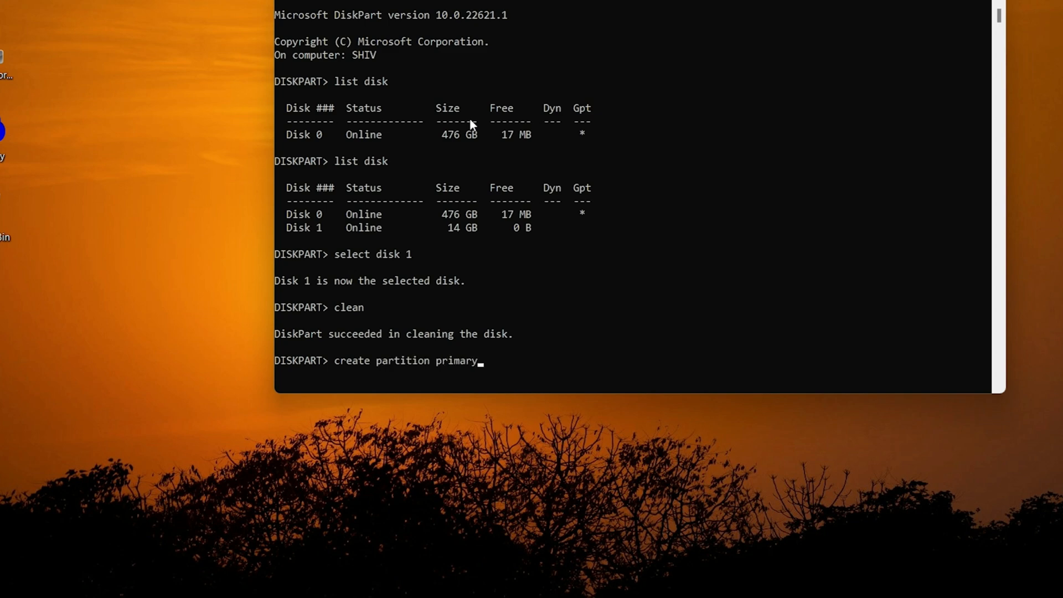
{"action": "key", "text": "Return"}
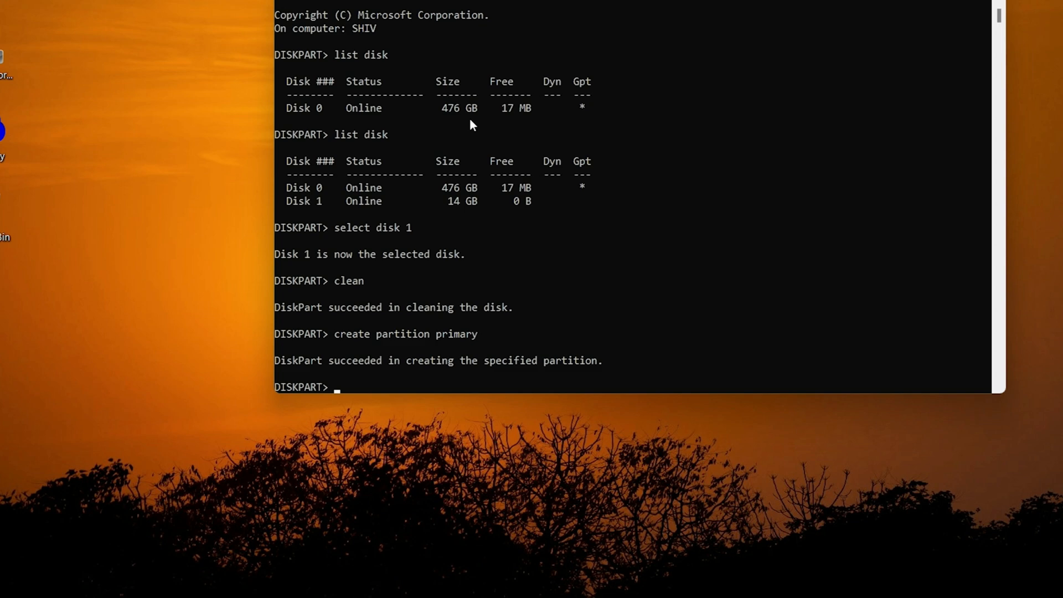
List partitions, select partition 1 and mark it active.
{"action": "type", "text": "list"}
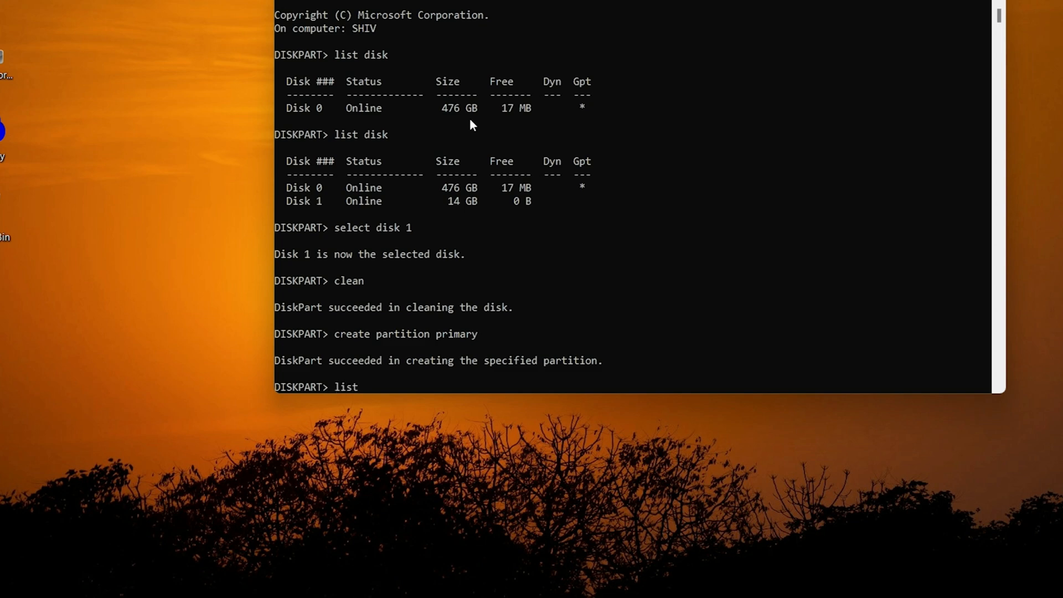
{"action": "type", "text": "partition"}
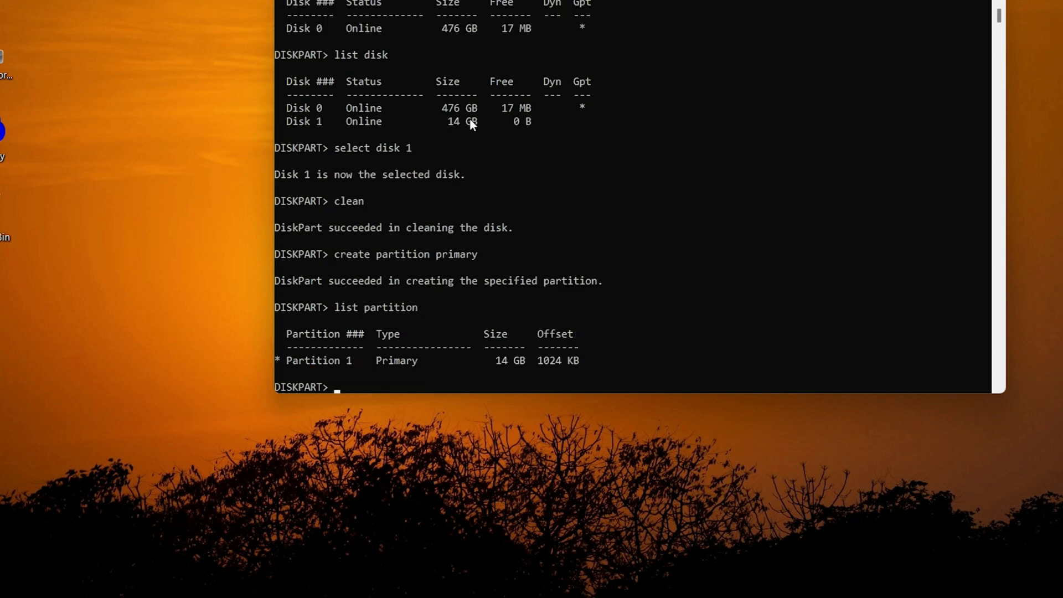
{"action": "mouse_move", "coordinate": [393, 368]}
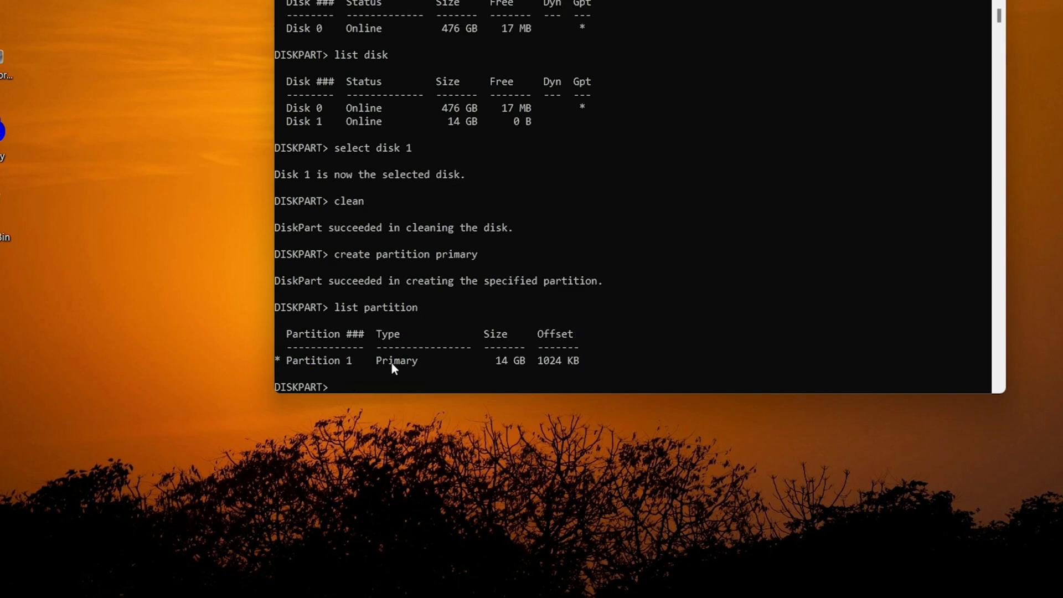
{"action": "type", "text": "select pa"}
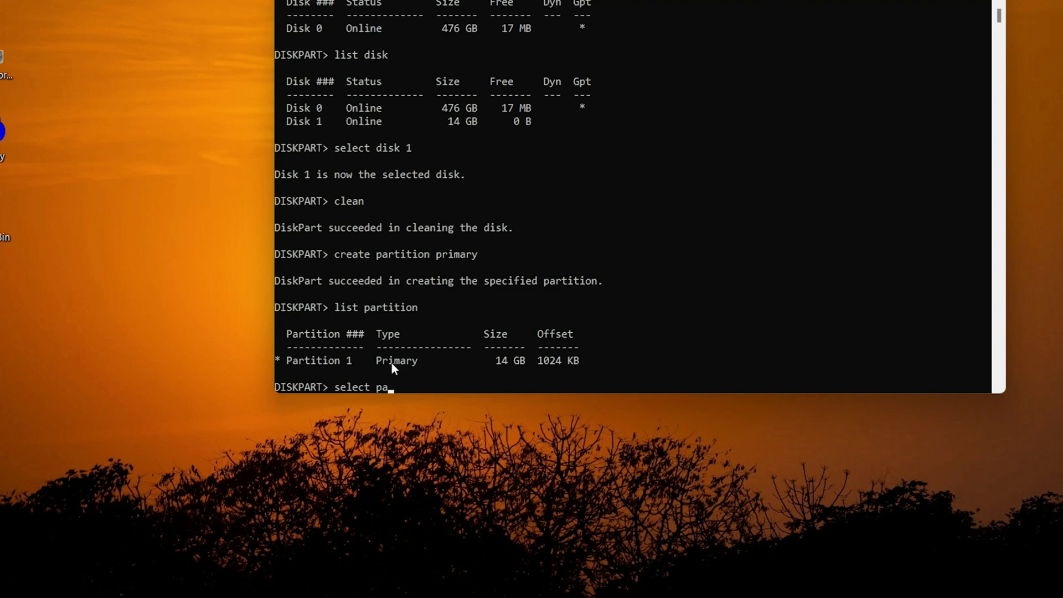
{"action": "type", "text": "rtition"}
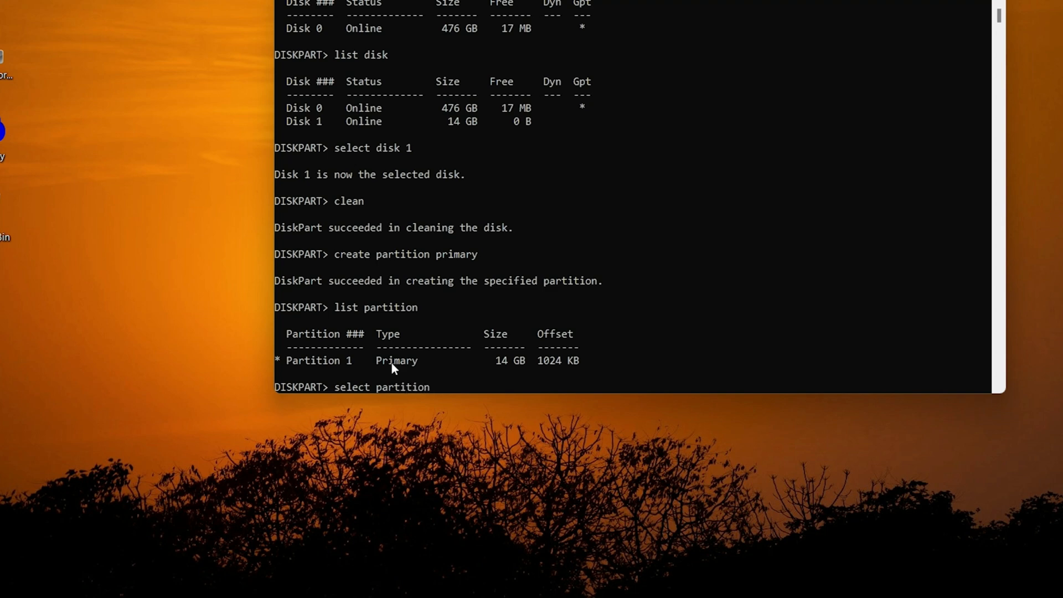
{"action": "key", "text": "Return"}
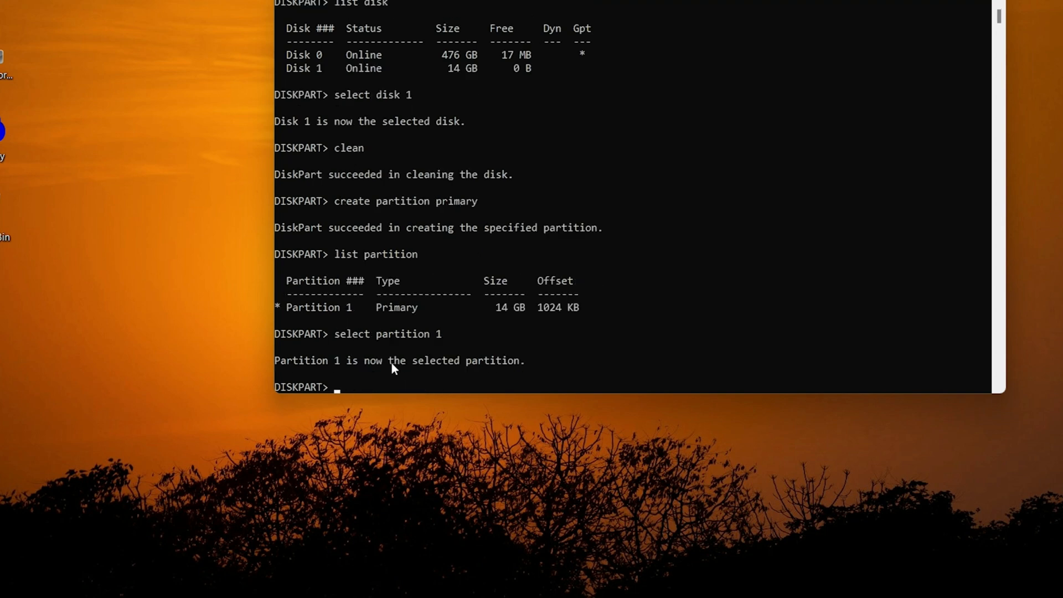
{"action": "type", "text": "ac"}
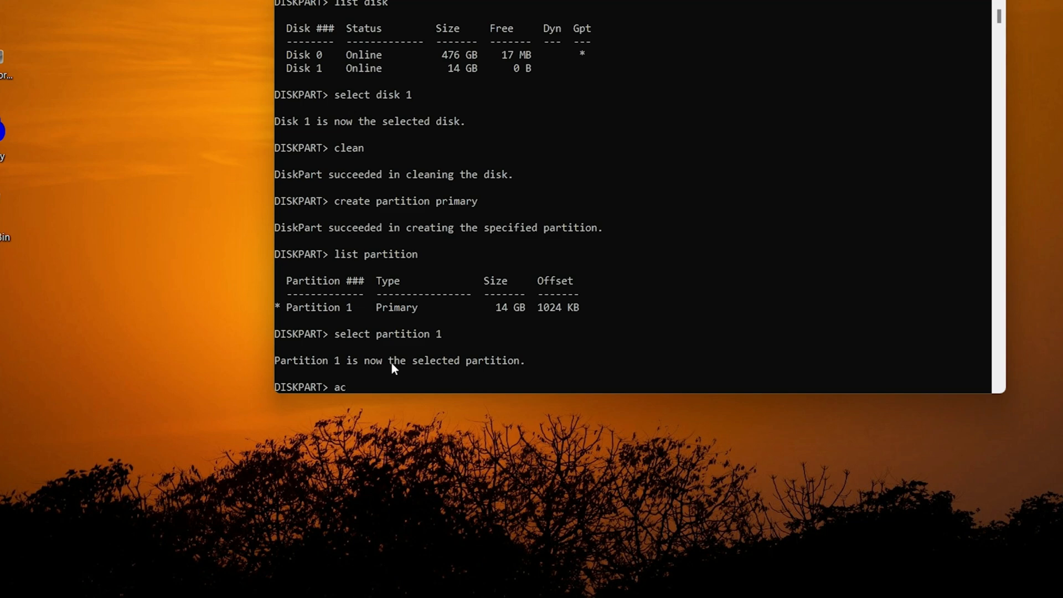
{"action": "key", "text": "Return"}
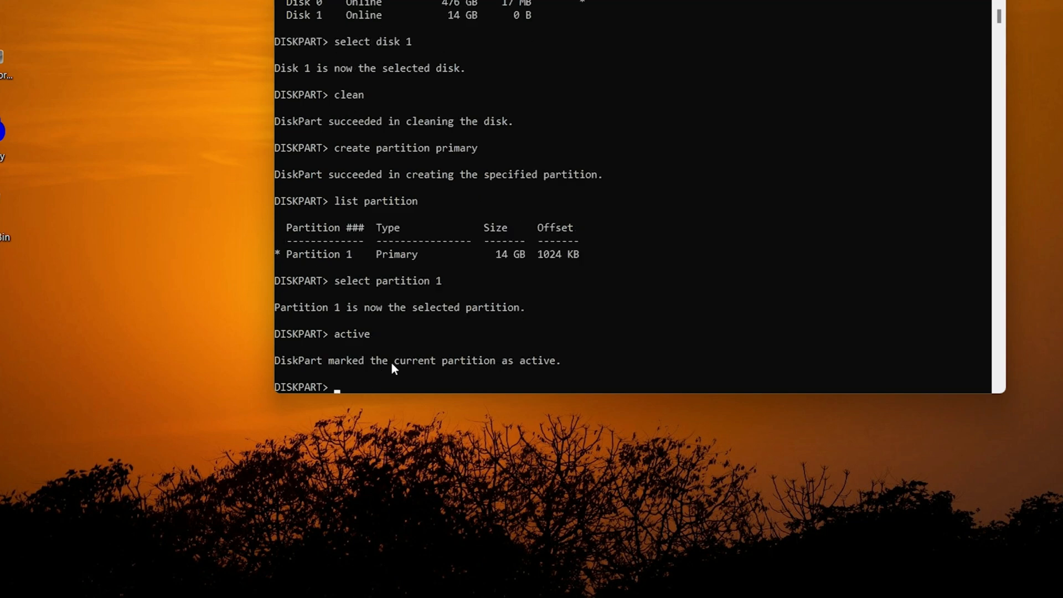
Quick-format the partition as NTFS with format fs=ntfs quick.
{"action": "type", "text": "form"}
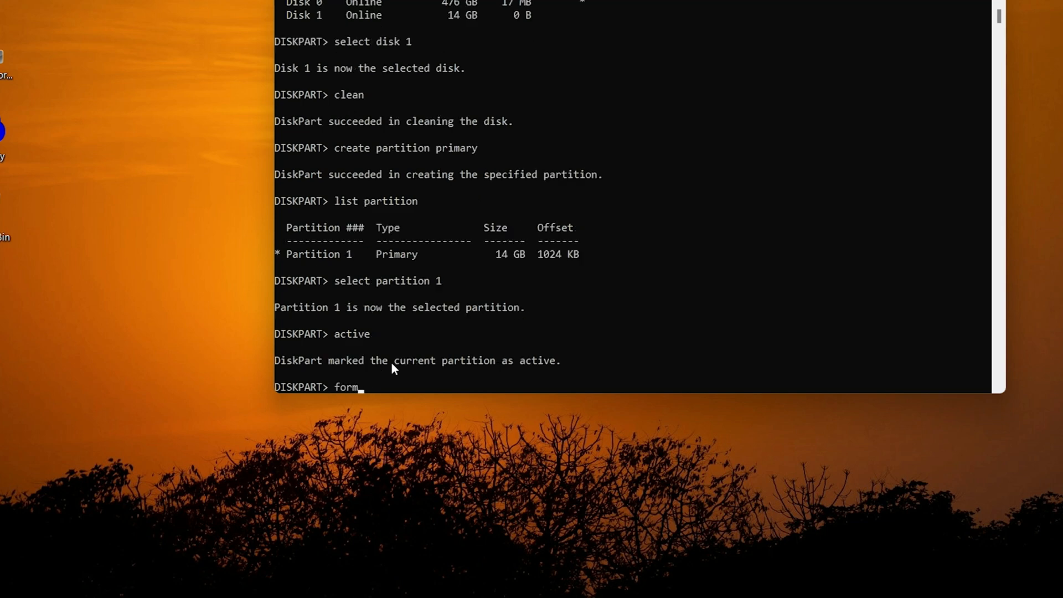
{"action": "type", "text": "at fs"}
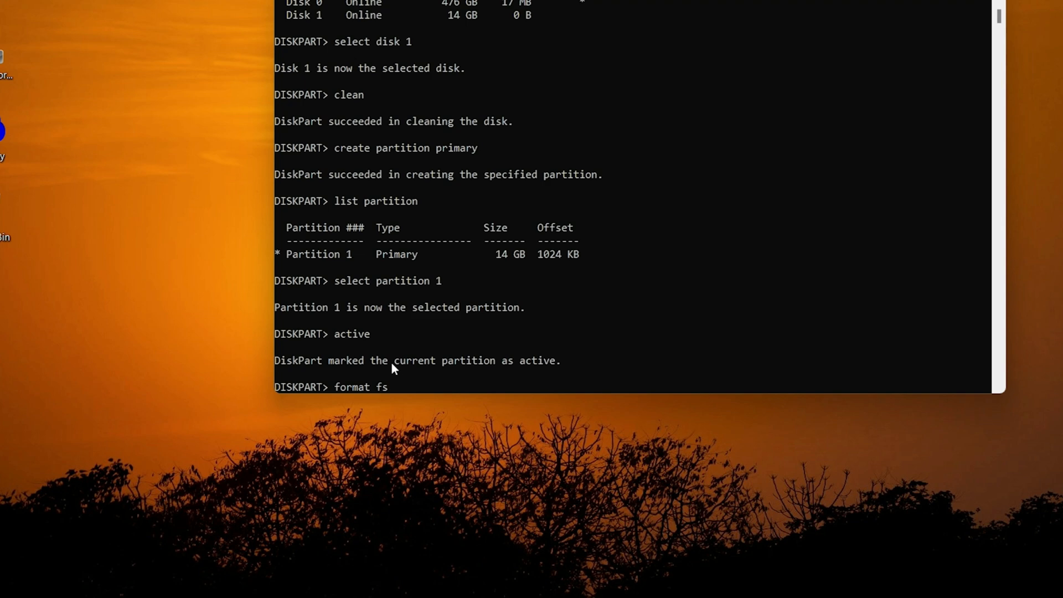
{"action": "type", "text": "=ntfs"}
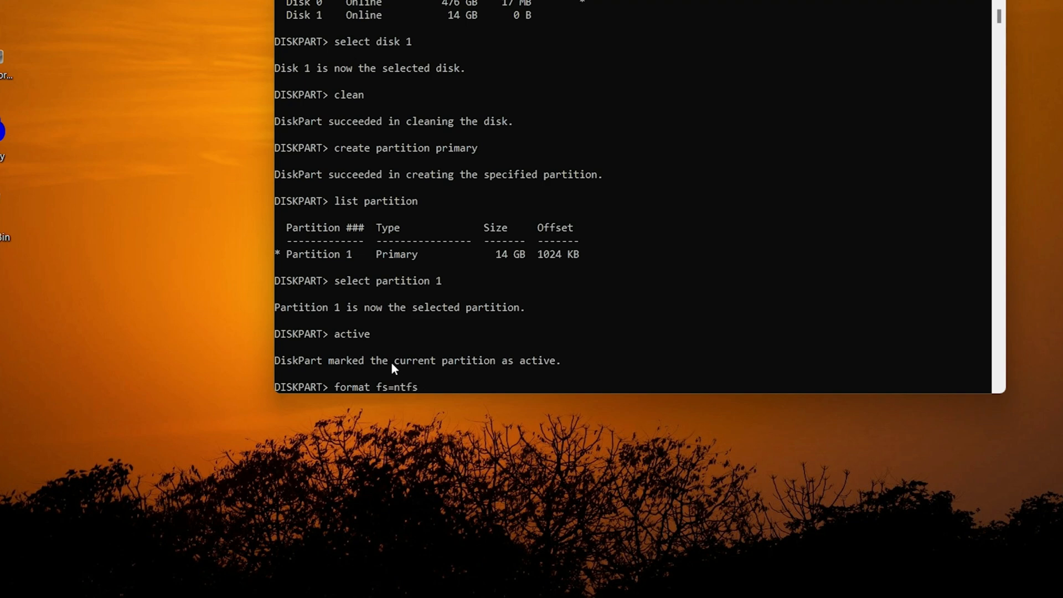
{"action": "type", "text": "quick"}
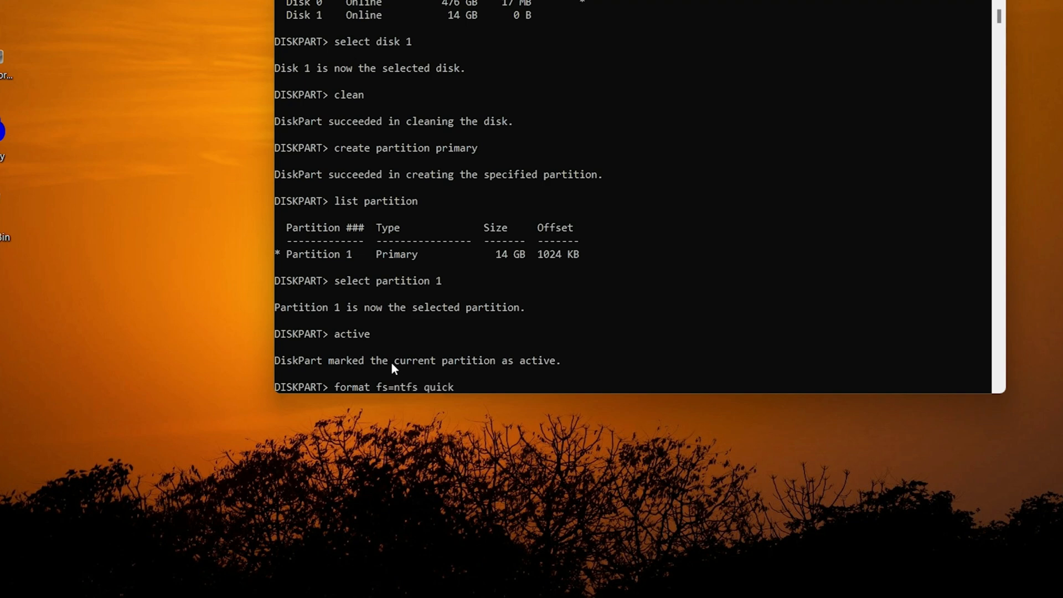
{"action": "mouse_move", "coordinate": [441, 393]}
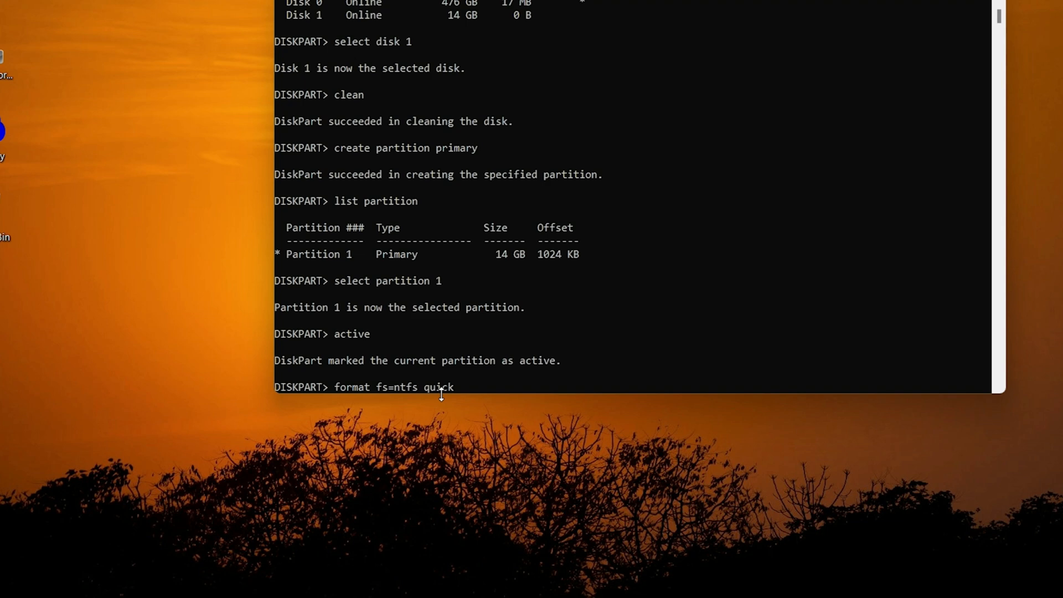
{"action": "mouse_move", "coordinate": [504, 386]}
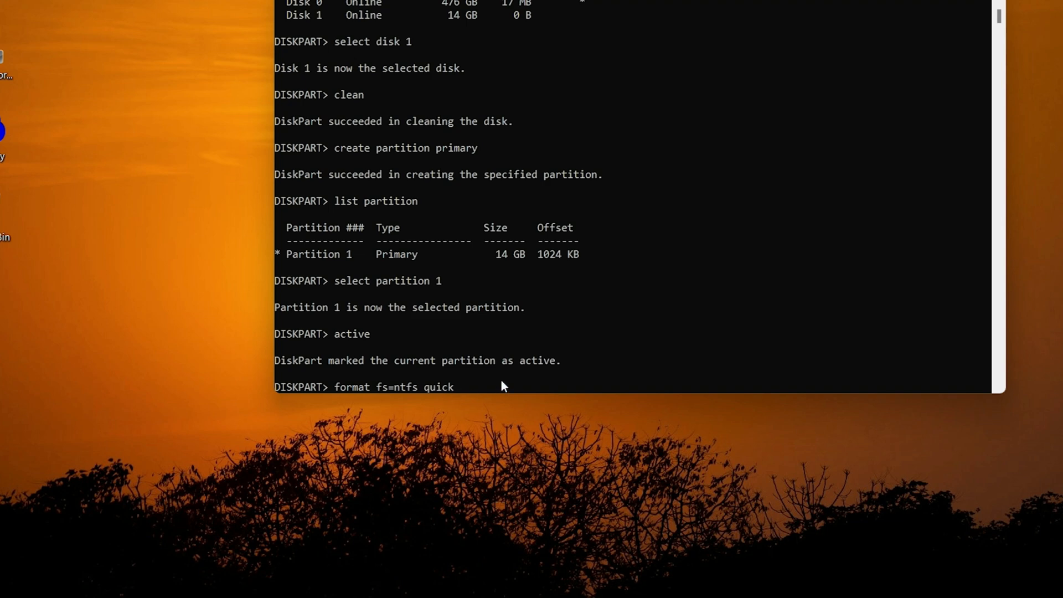
{"action": "key", "text": "Return"}
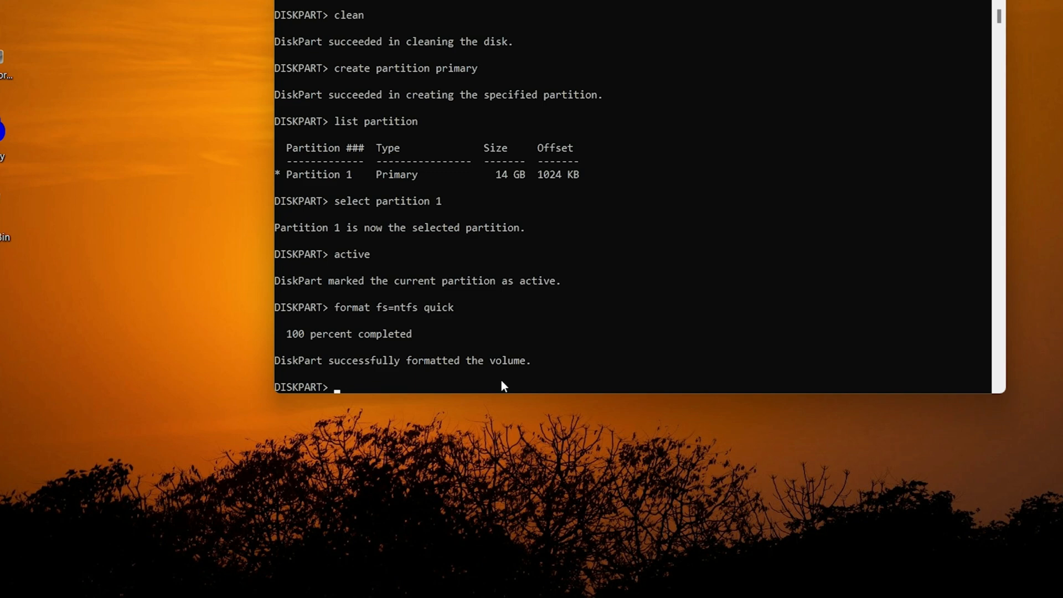
Assign a drive letter to the USB partition and close DiskPart.
{"action": "type", "text": "assign"}
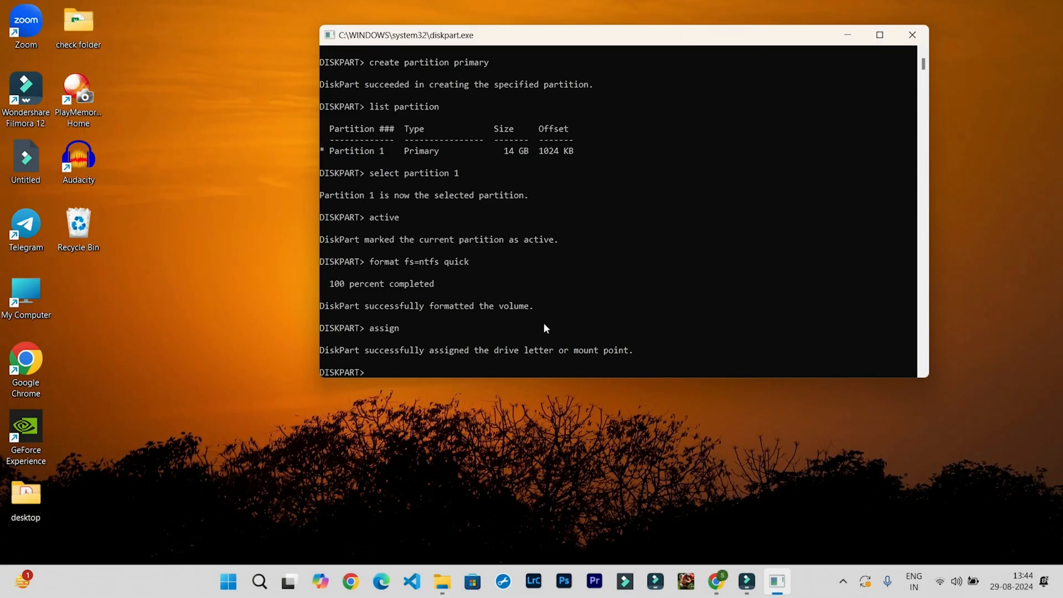
{"action": "left_click", "coordinate": [522, 363]}
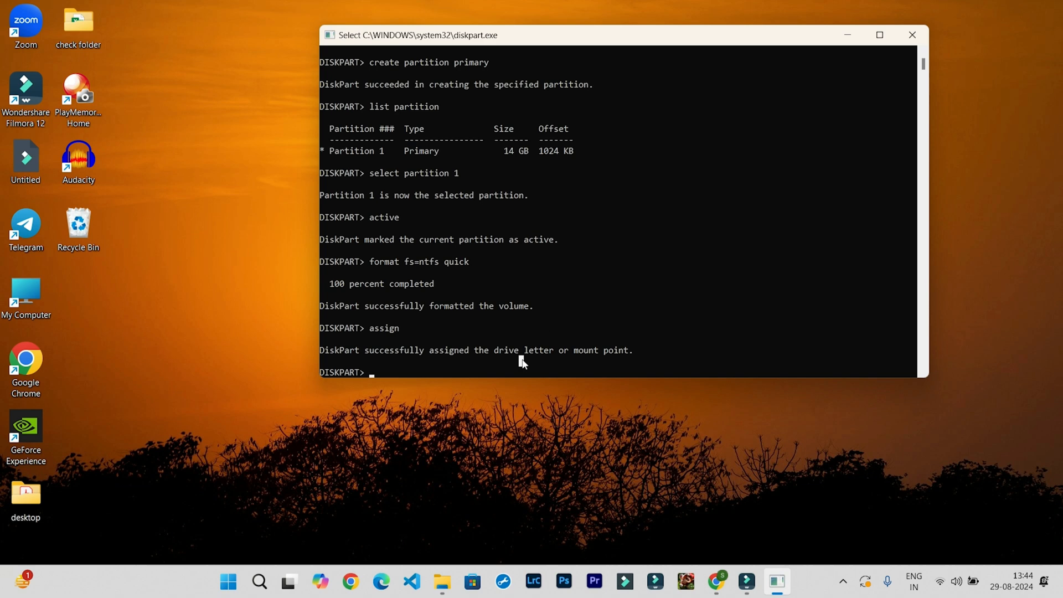
{"action": "left_click", "coordinate": [911, 34]}
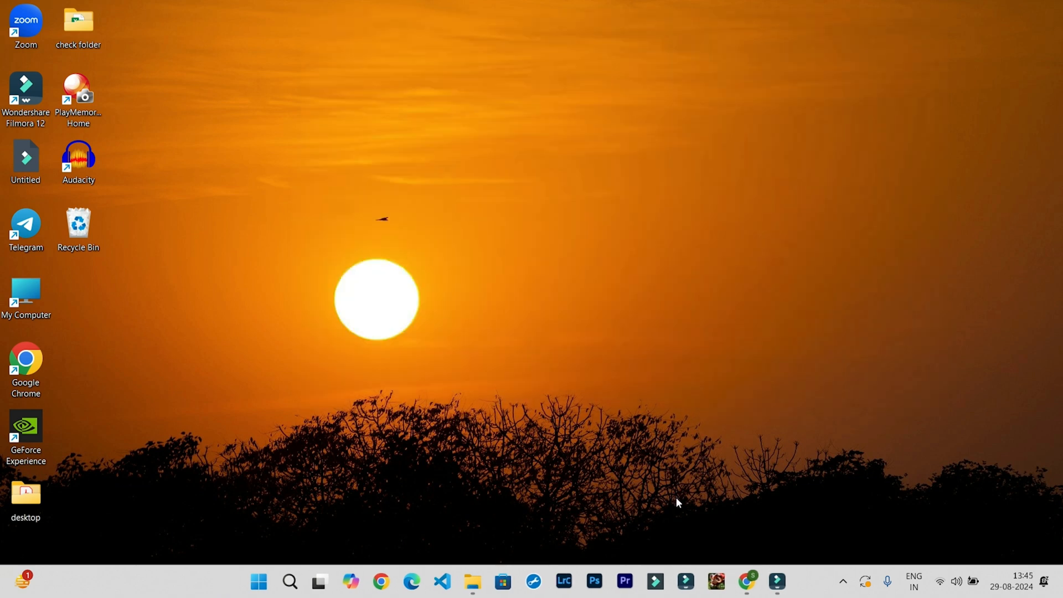
Choose the Windows 11 multi-edition ISO on Microsoft's download page.
{"action": "left_click", "coordinate": [472, 581]}
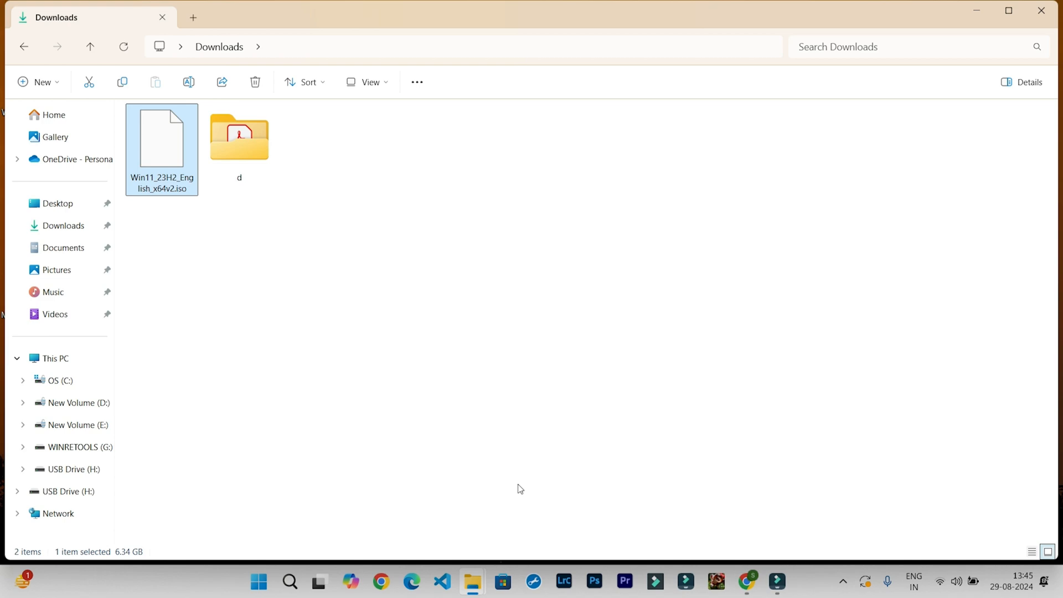
{"action": "mouse_move", "coordinate": [332, 278]}
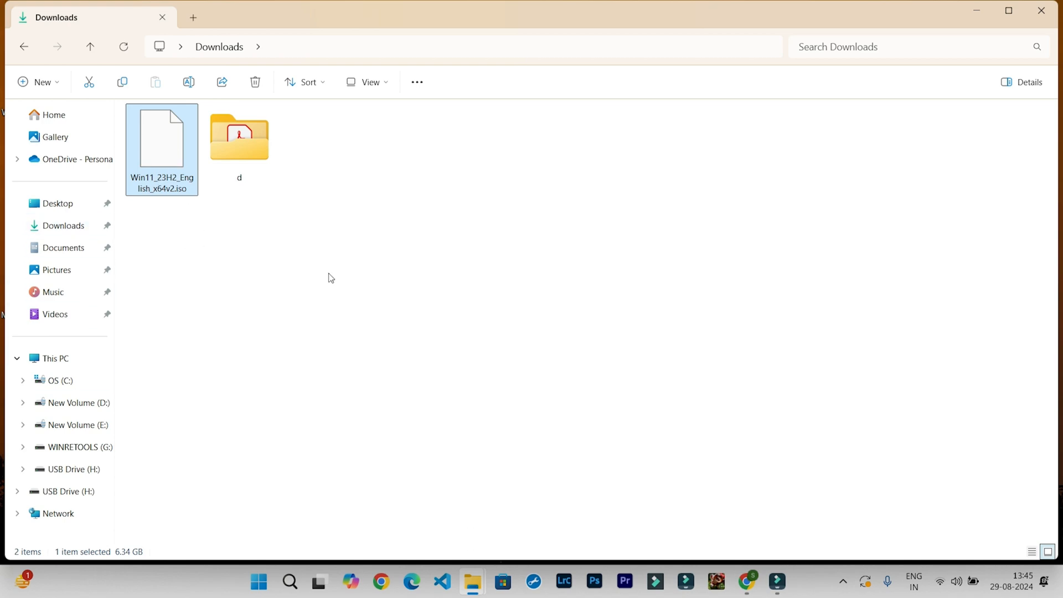
{"action": "left_click", "coordinate": [748, 581]}
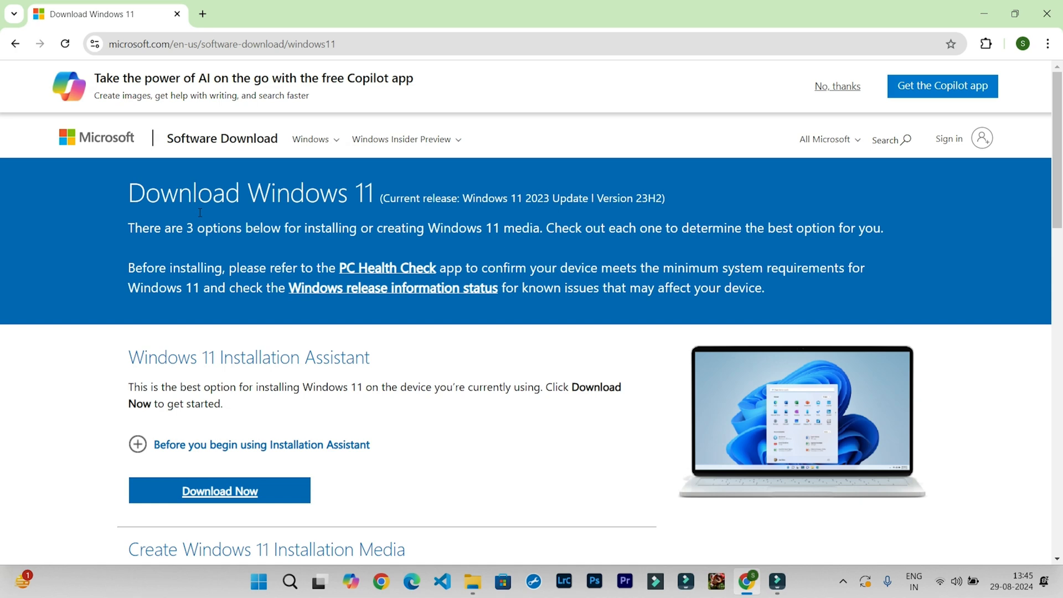
{"action": "scroll", "scroll_direction": "down", "scroll_amount": 3}
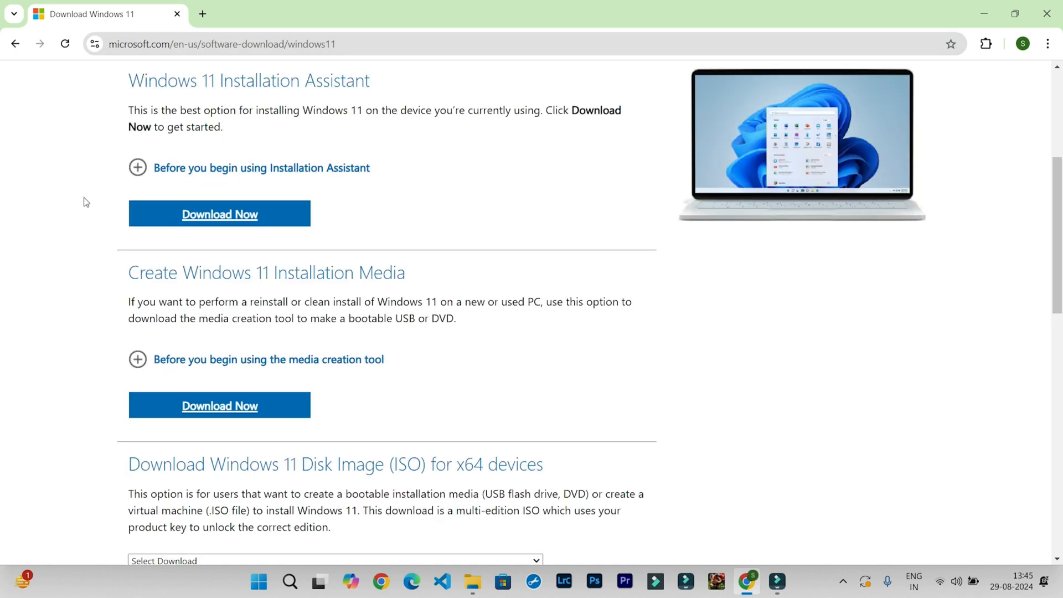
{"action": "scroll", "scroll_direction": "down", "scroll_amount": 3}
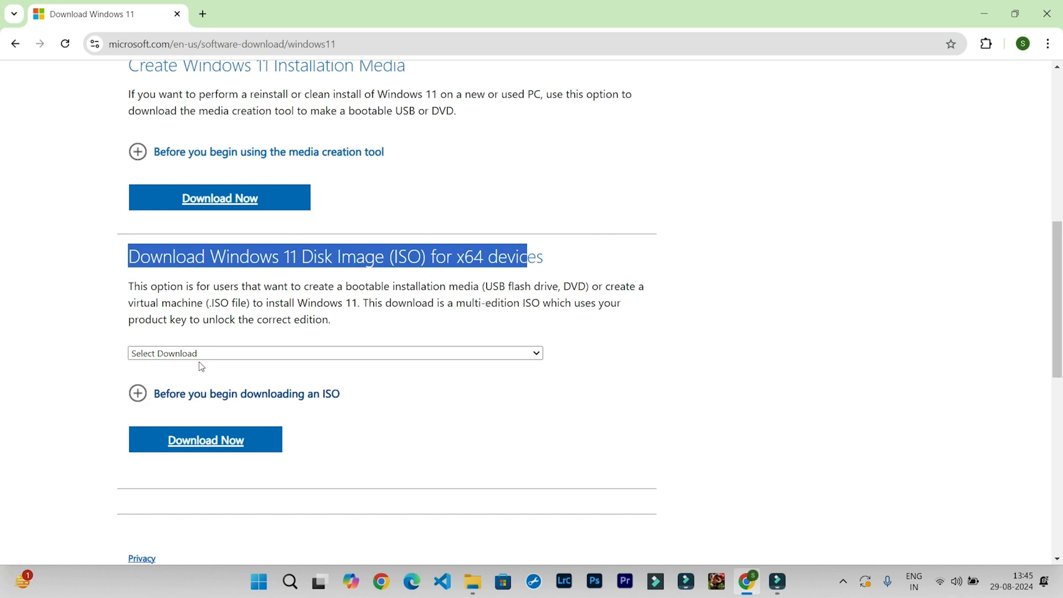
{"action": "left_click", "coordinate": [334, 352]}
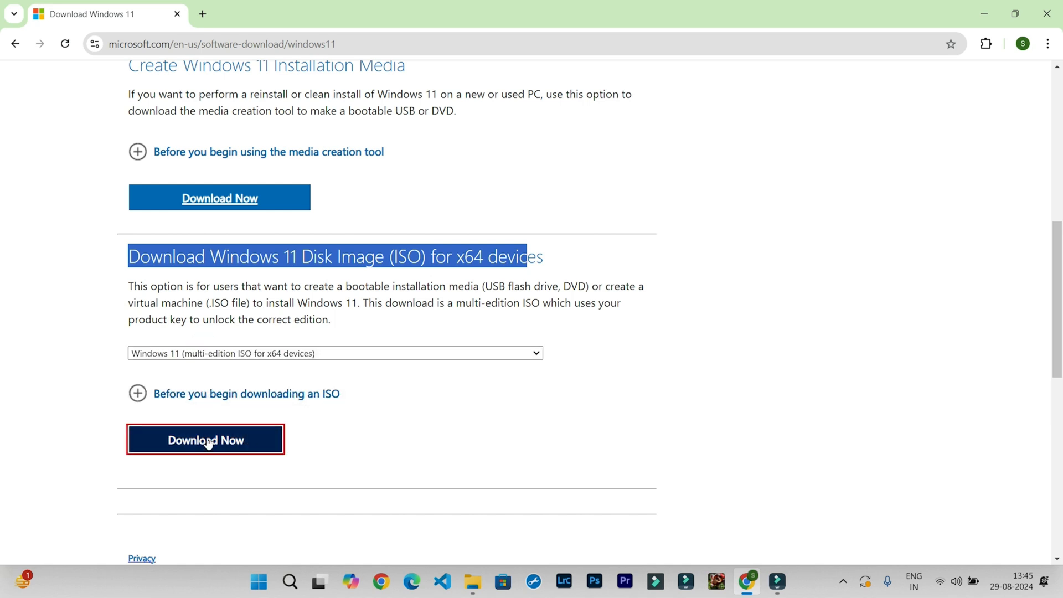
{"action": "left_click", "coordinate": [205, 439]}
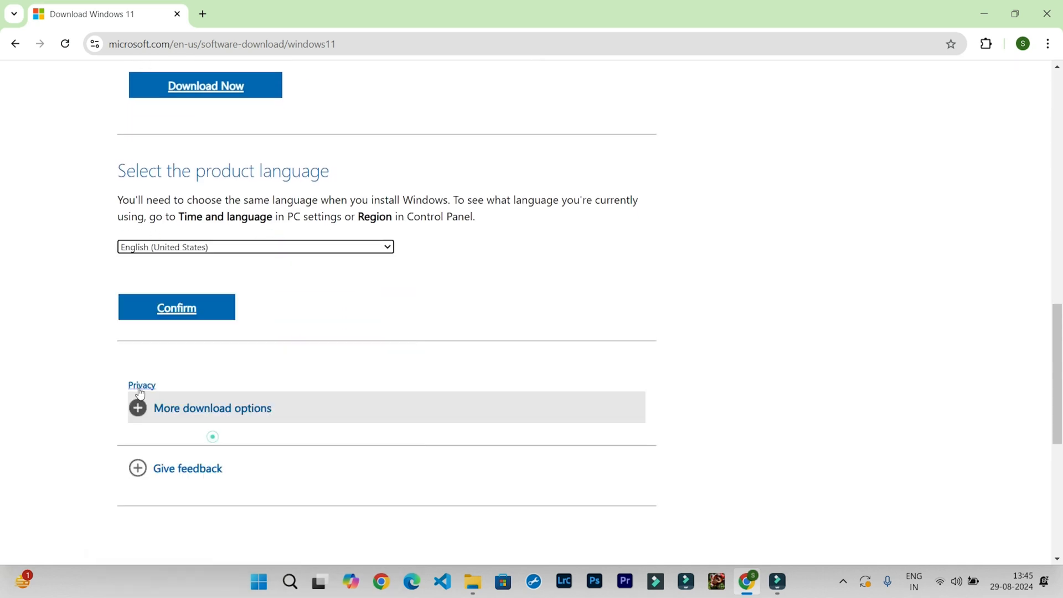
Confirm English, download the 64-bit ISO, and show it in its folder.
{"action": "left_click", "coordinate": [176, 307]}
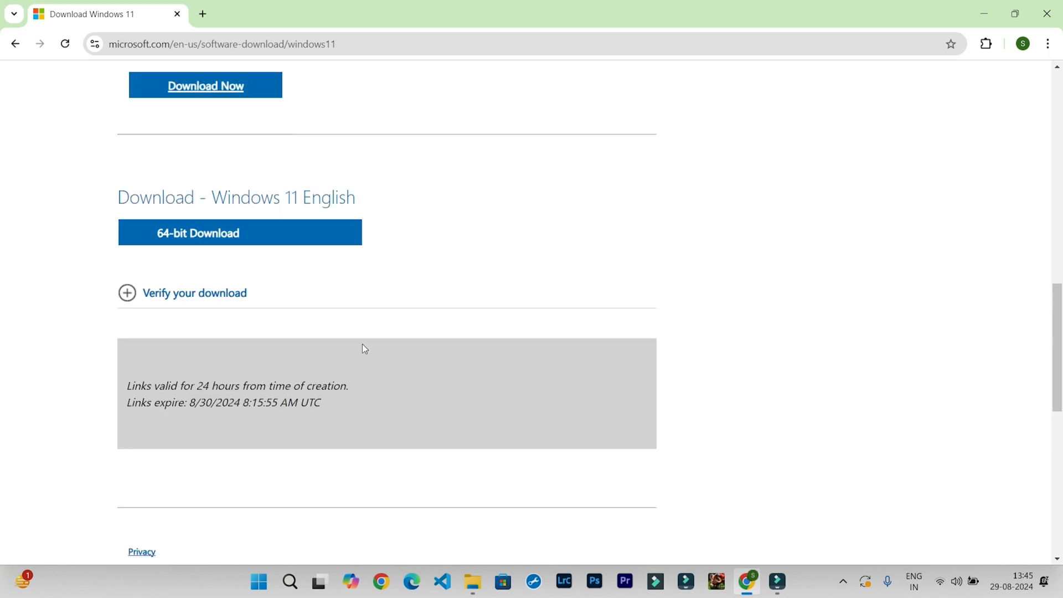
{"action": "scroll", "scroll_direction": "down", "scroll_amount": 3}
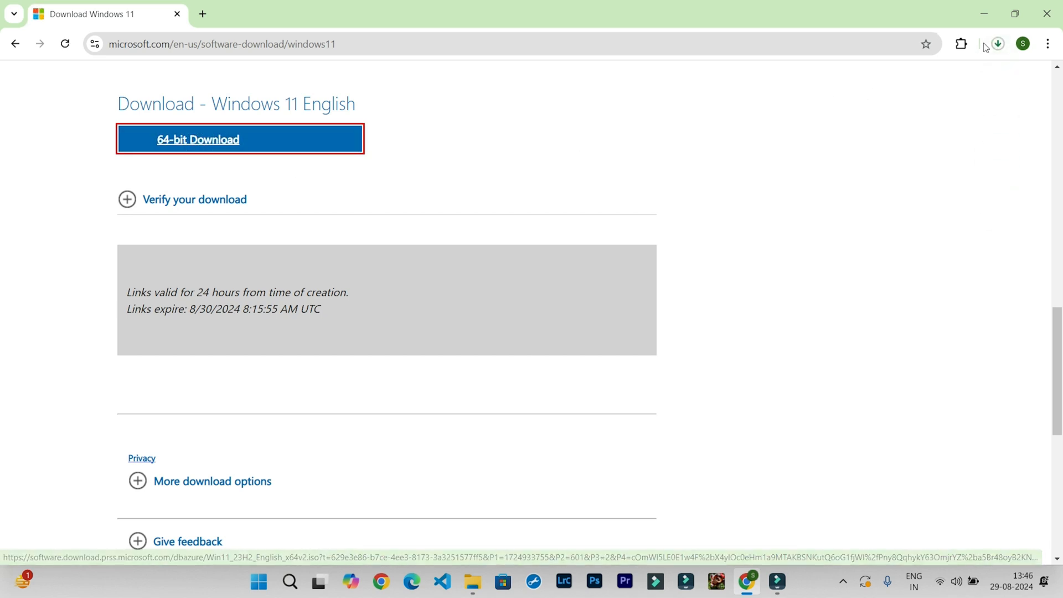
{"action": "left_click", "coordinate": [996, 43]}
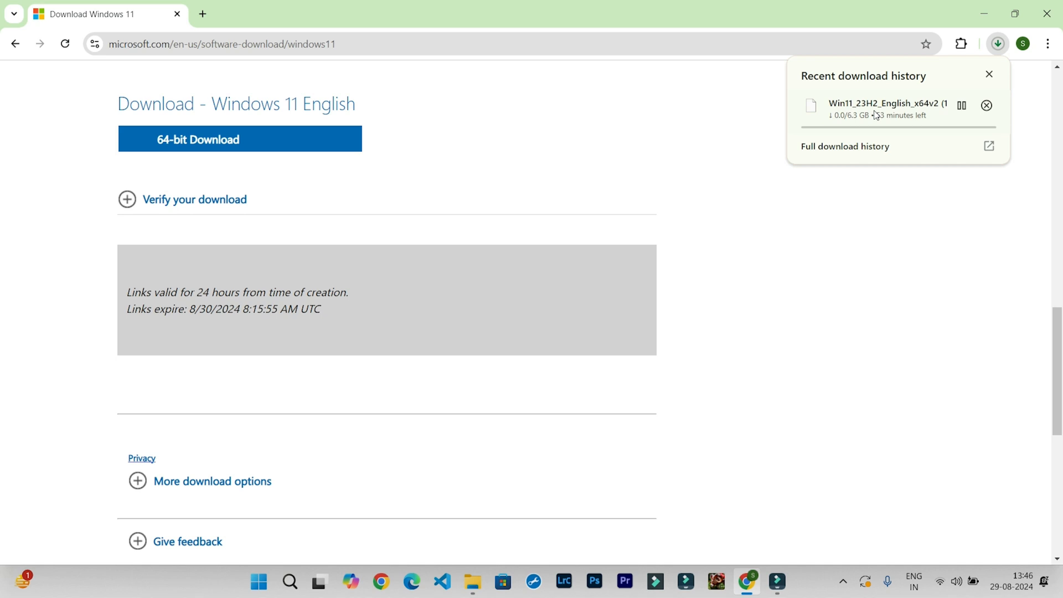
{"action": "left_click", "coordinate": [987, 105]}
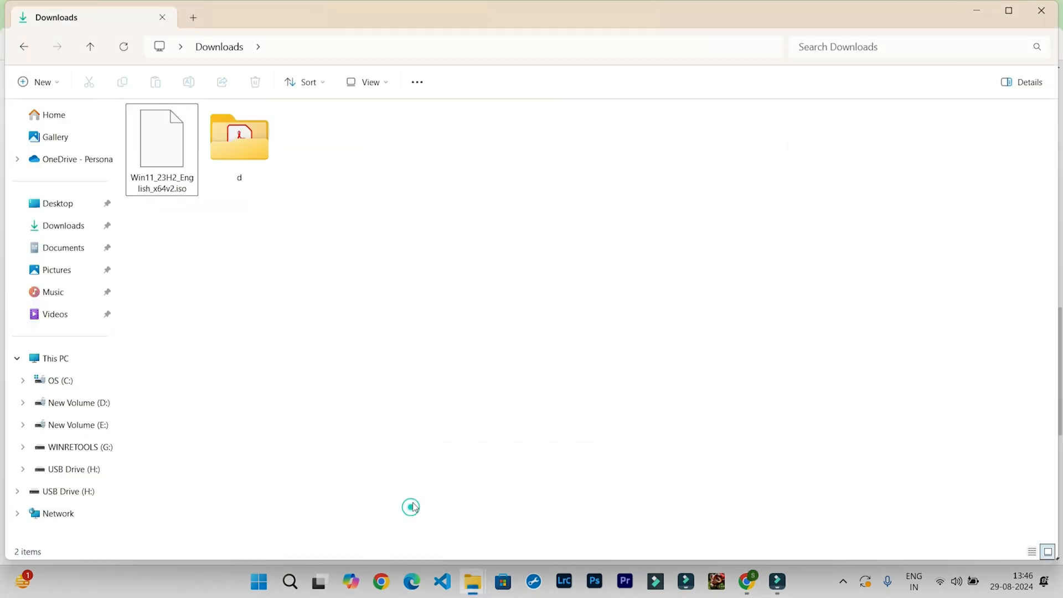
Extract the Windows 11 ISO with WinRAR and open the Win11_23H2_English_x64v2 folder.
{"action": "left_click", "coordinate": [161, 139]}
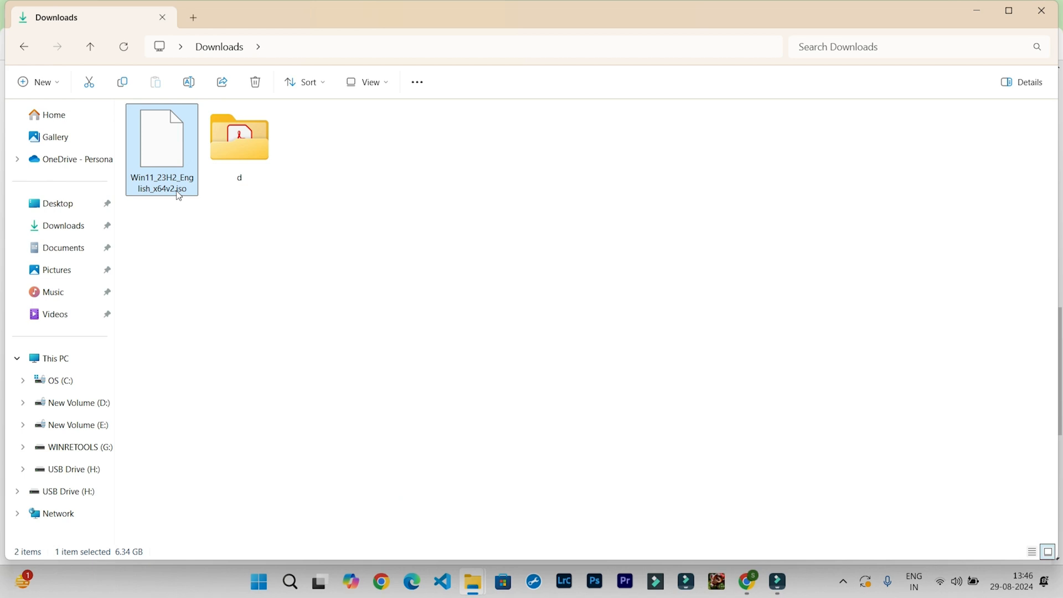
{"action": "right_click", "coordinate": [161, 139]}
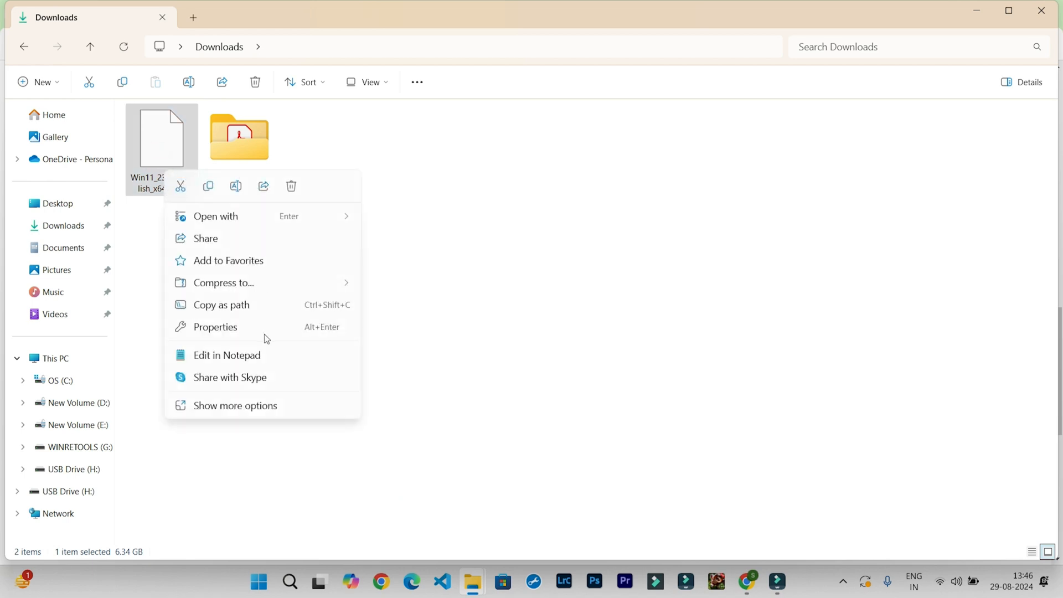
{"action": "left_click", "coordinate": [214, 326]}
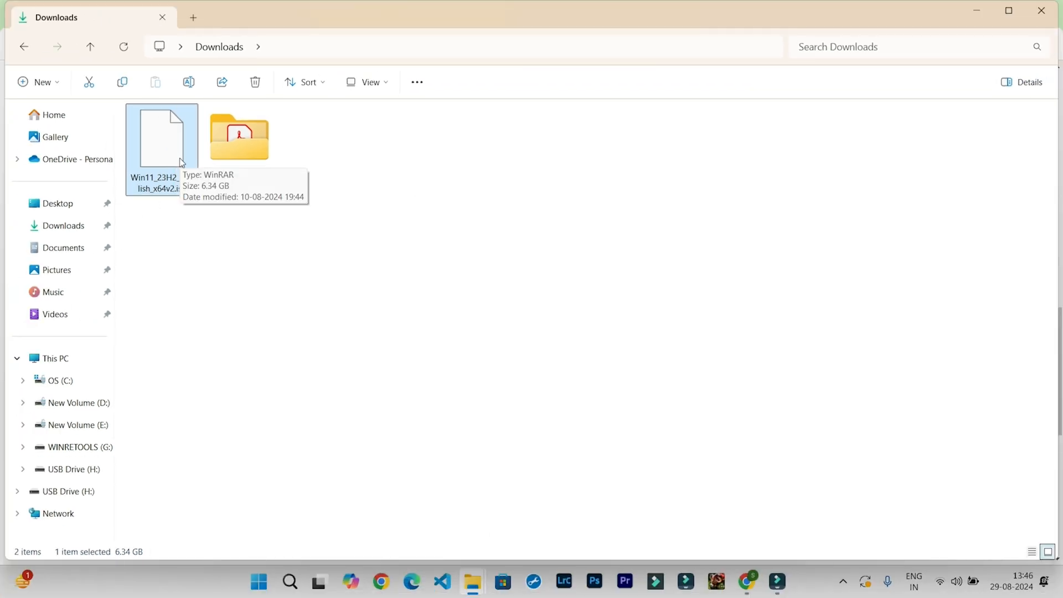
{"action": "mouse_move", "coordinate": [175, 155]}
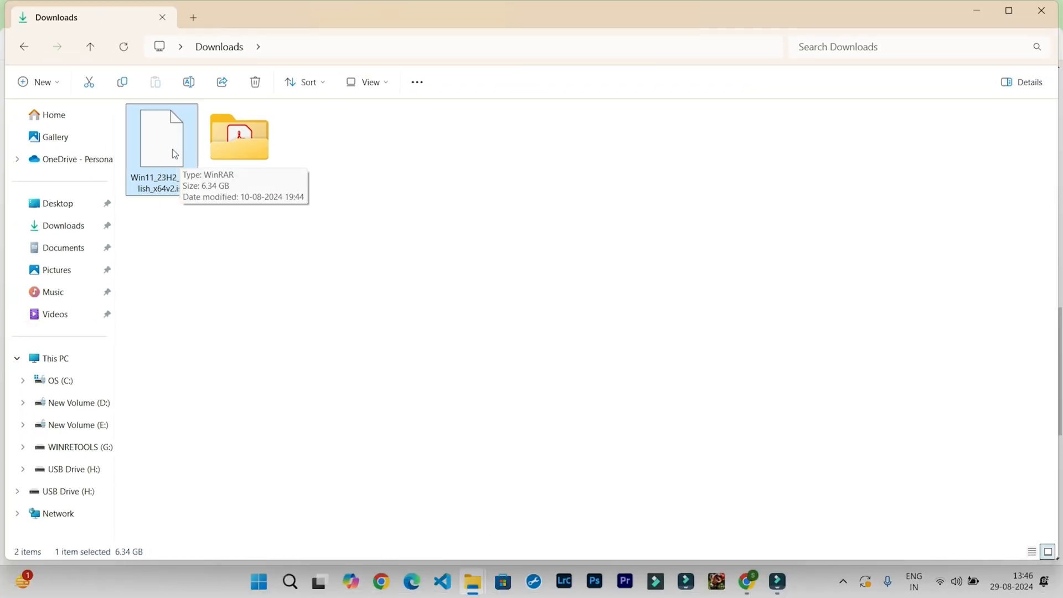
{"action": "right_click", "coordinate": [161, 142]}
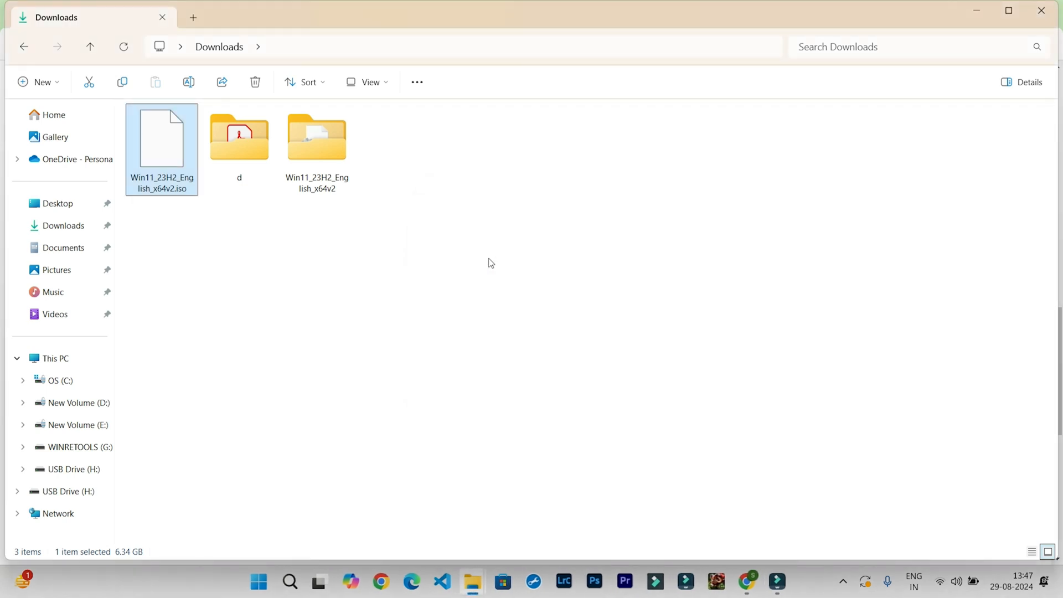
{"action": "left_click", "coordinate": [239, 135]}
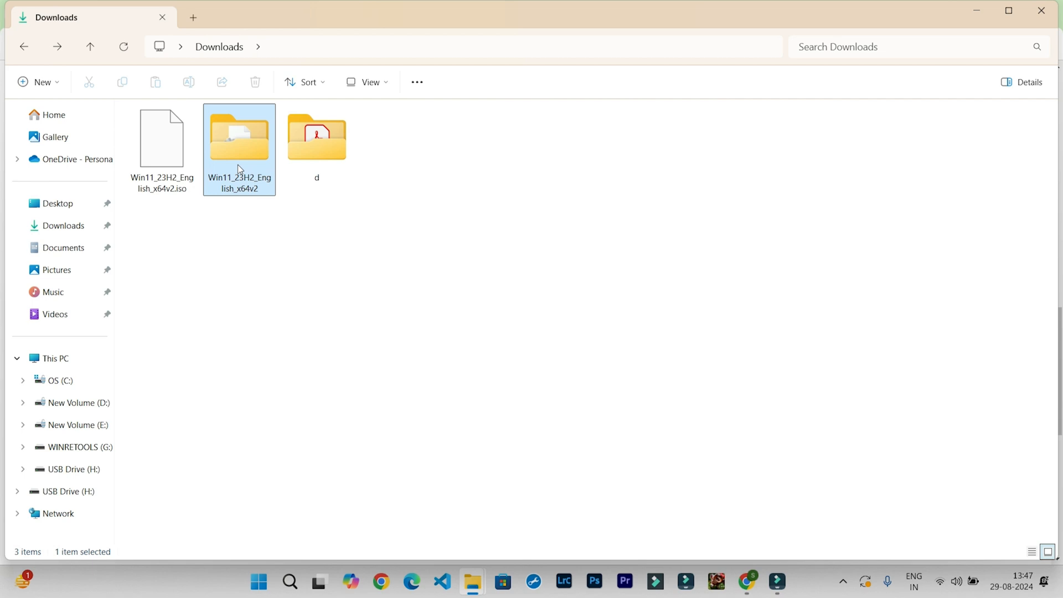
{"action": "double_click", "coordinate": [238, 132]}
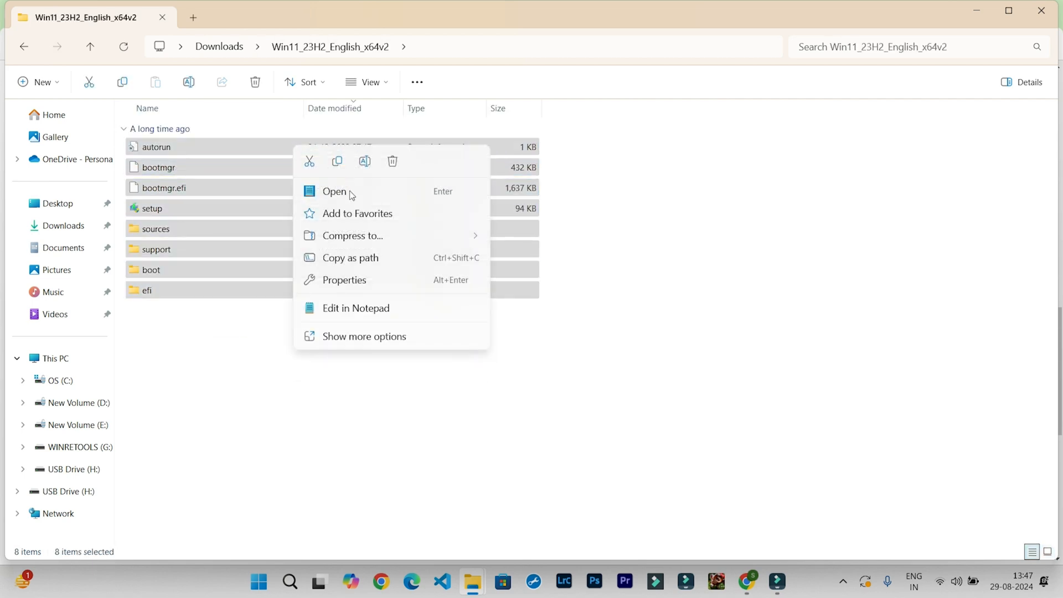
Paste the extracted setup files onto USB Drive (H:), minimizing Explorer and the progress window.
{"action": "left_click", "coordinate": [54, 358]}
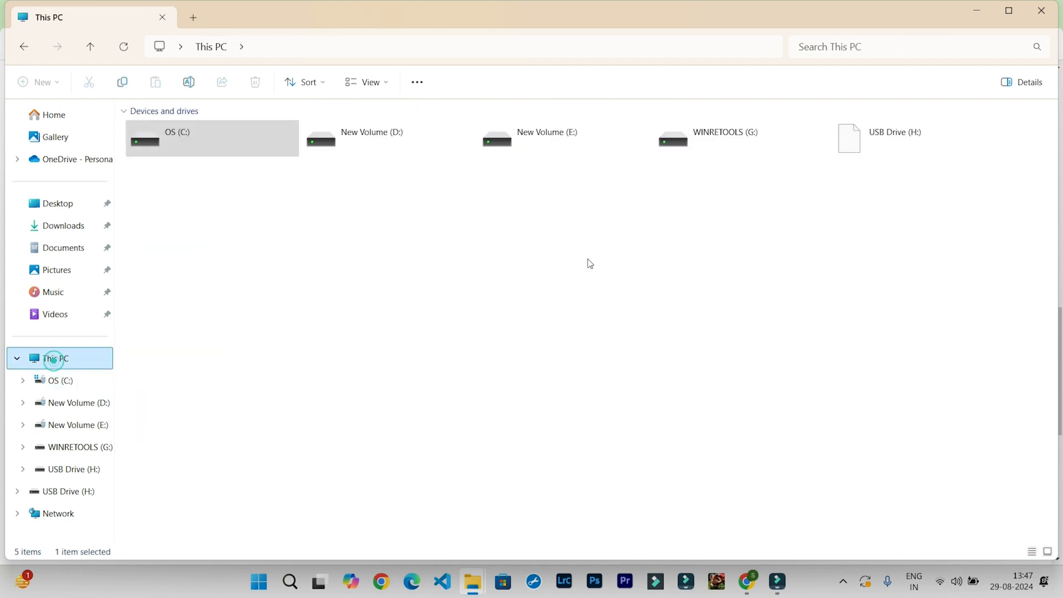
{"action": "double_click", "coordinate": [893, 138]}
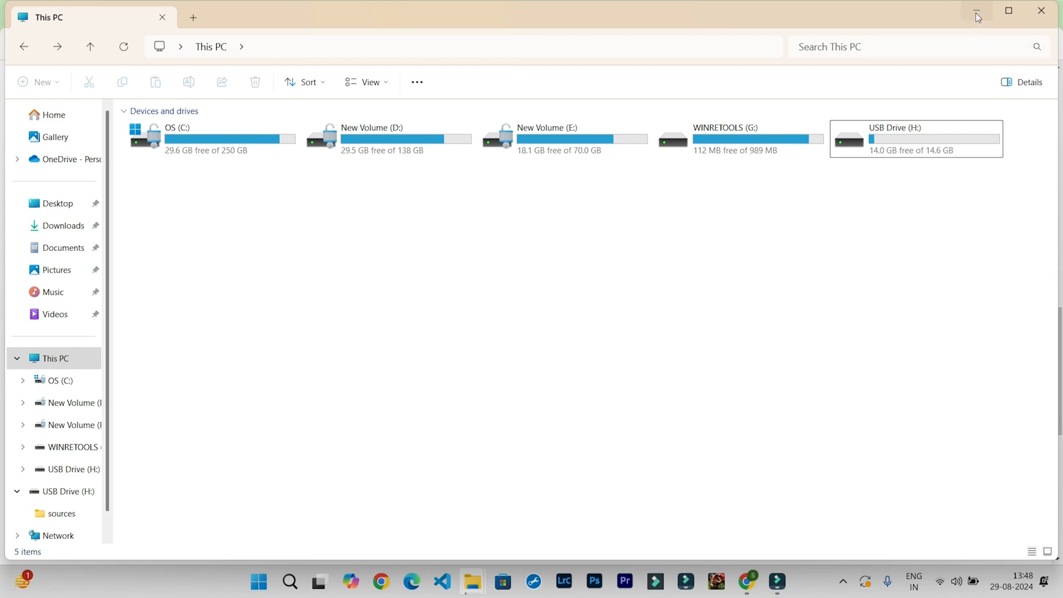
{"action": "left_click", "coordinate": [976, 12]}
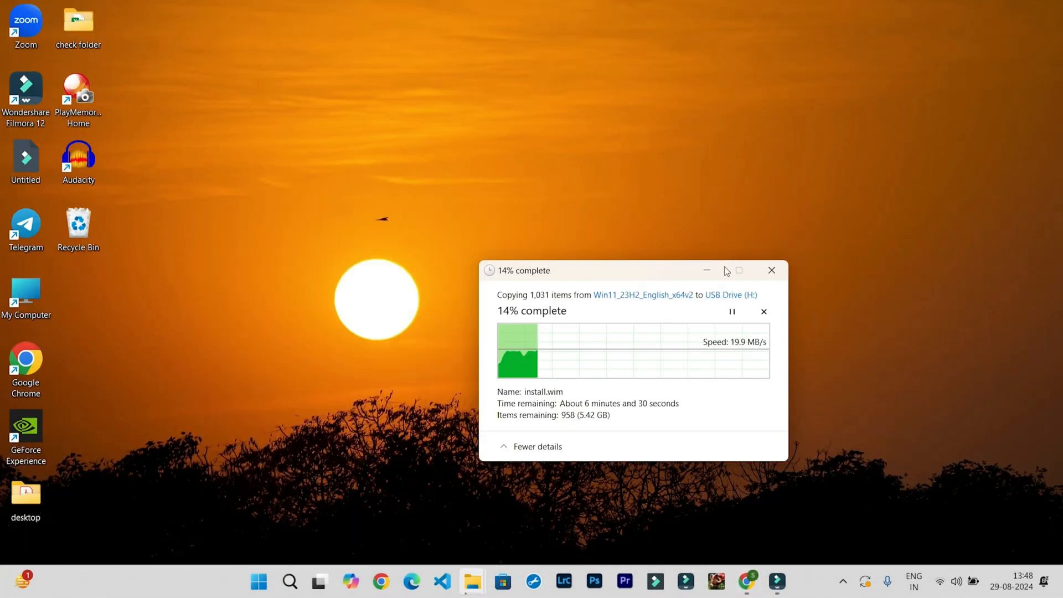
{"action": "left_click", "coordinate": [771, 270]}
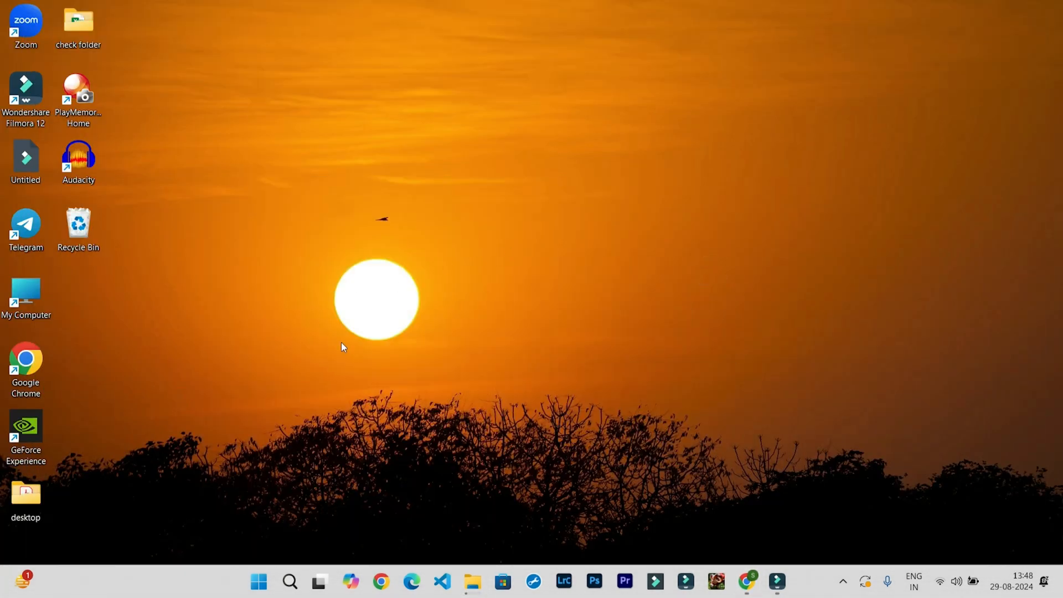
{"action": "mouse_move", "coordinate": [589, 311]}
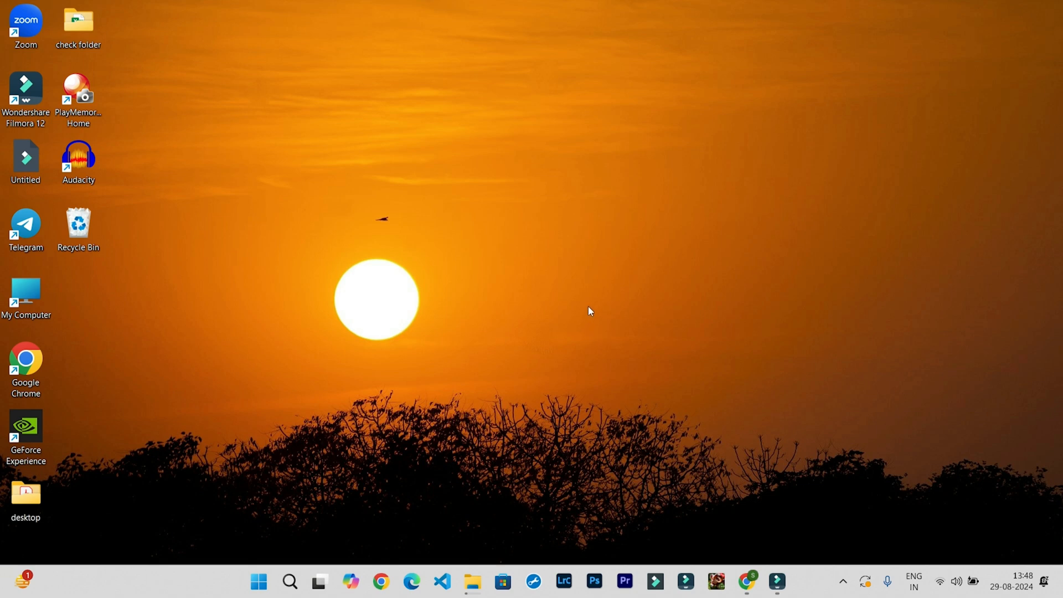